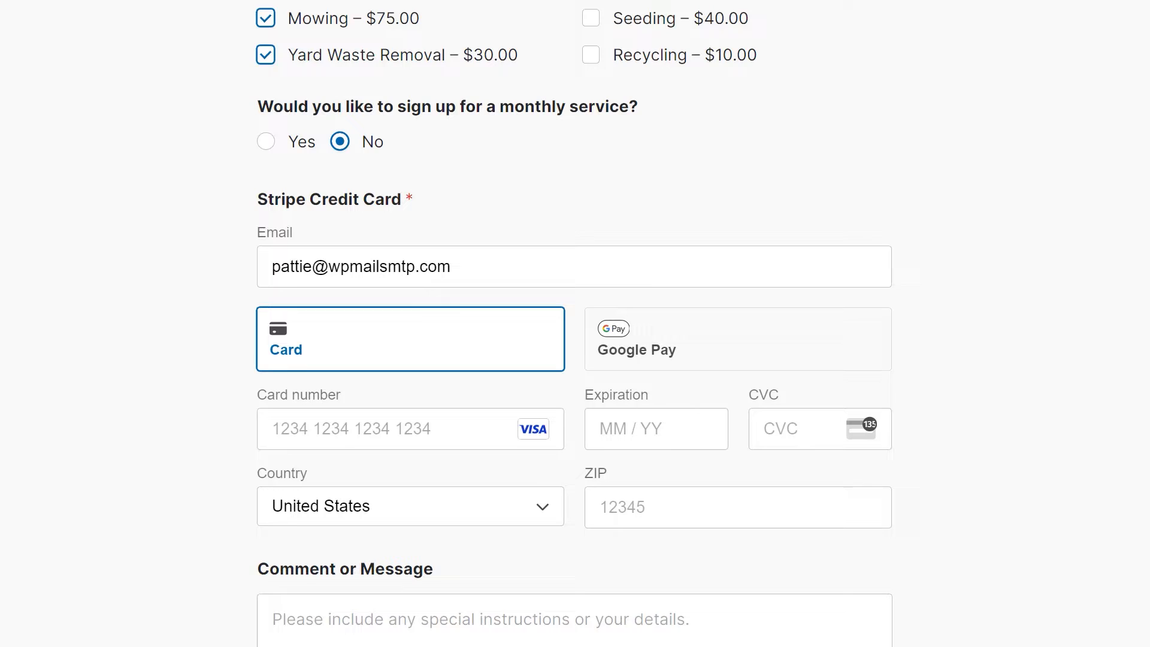
# - Fill the inquiry form with test card details, skip saving info for Link, and submit
pyautogui.scroll(-3)
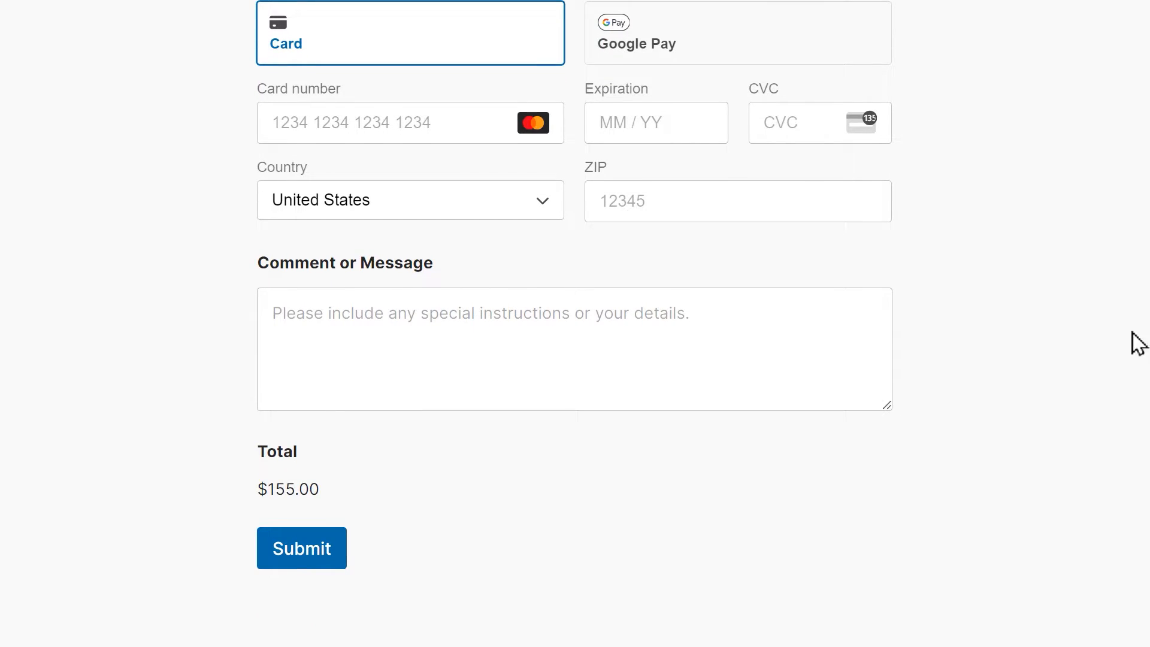
pyautogui.write('4242 4242 4242 4242')
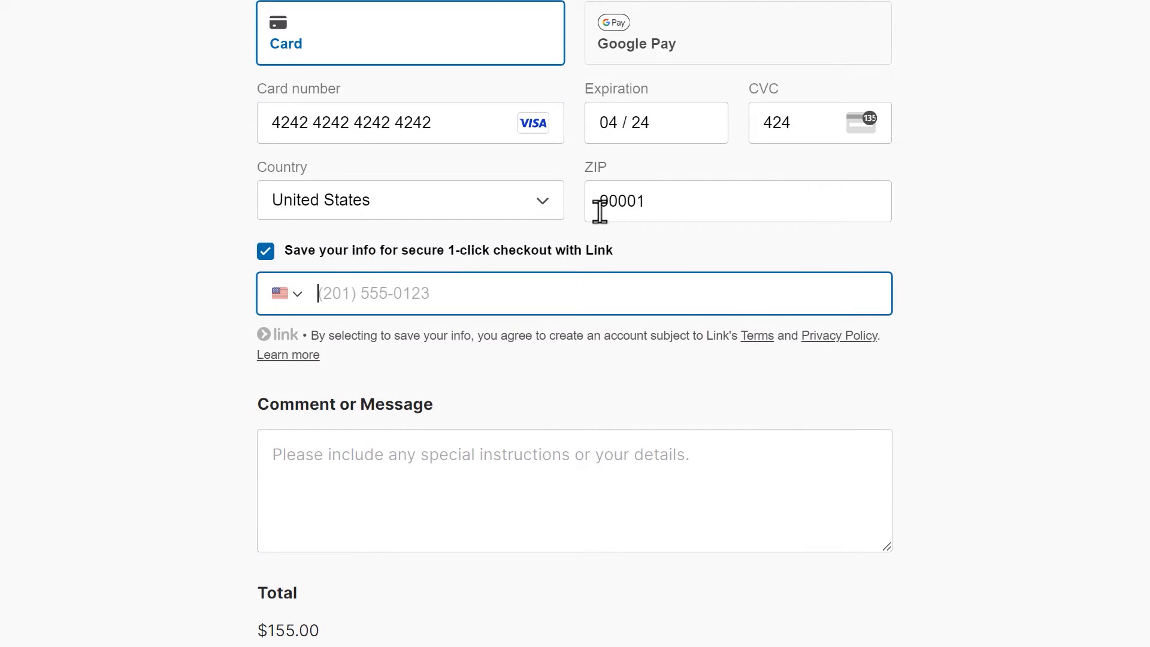
pyautogui.click(264, 251)
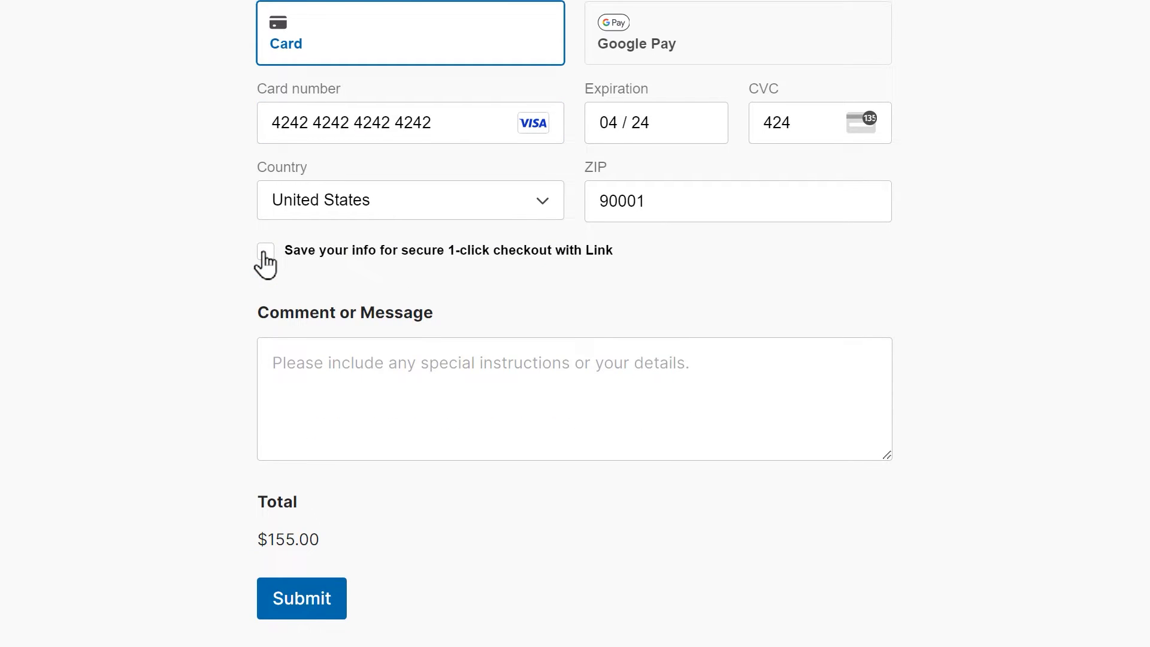
pyautogui.scroll(-3)
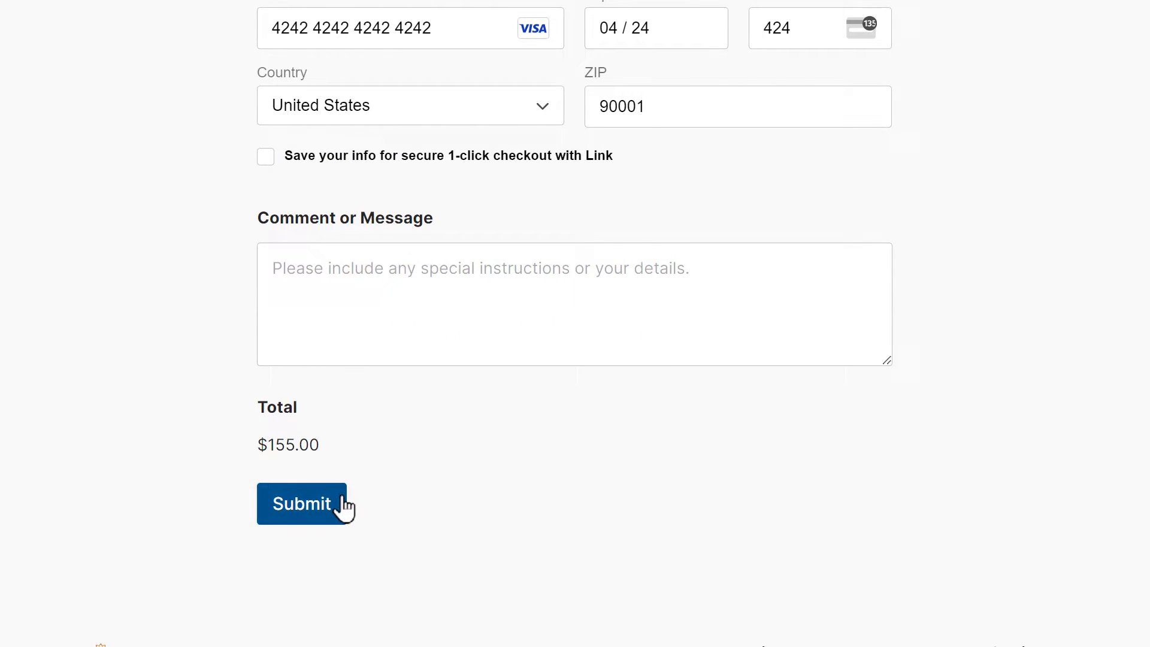
pyautogui.click(301, 503)
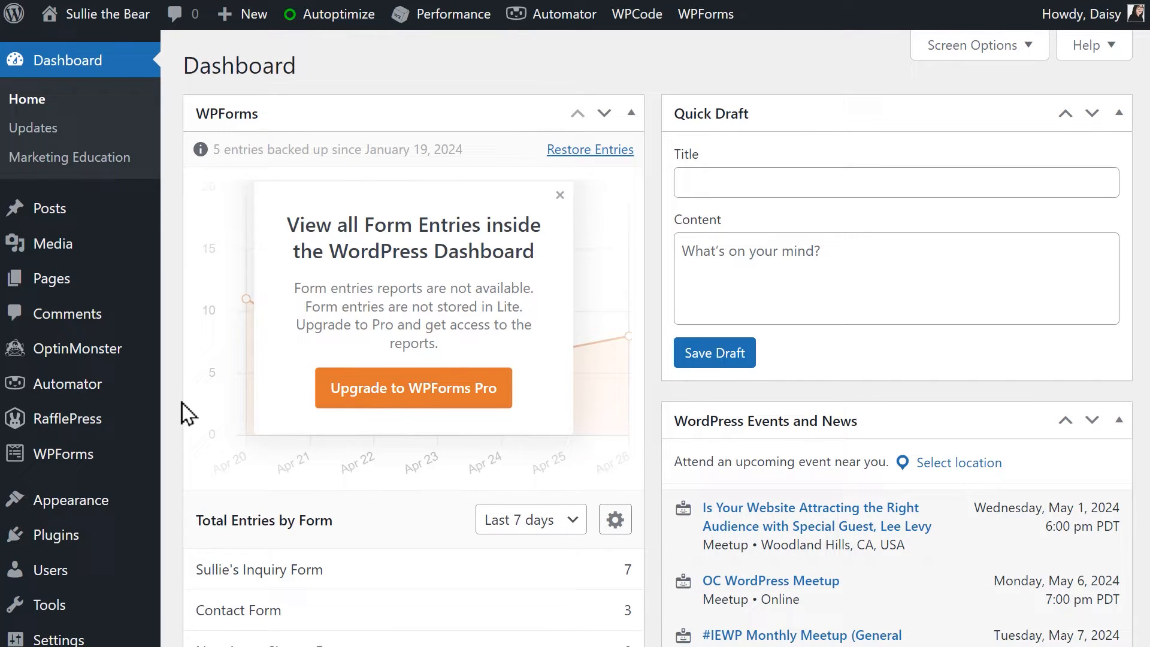
pyautogui.moveTo(170, 448)
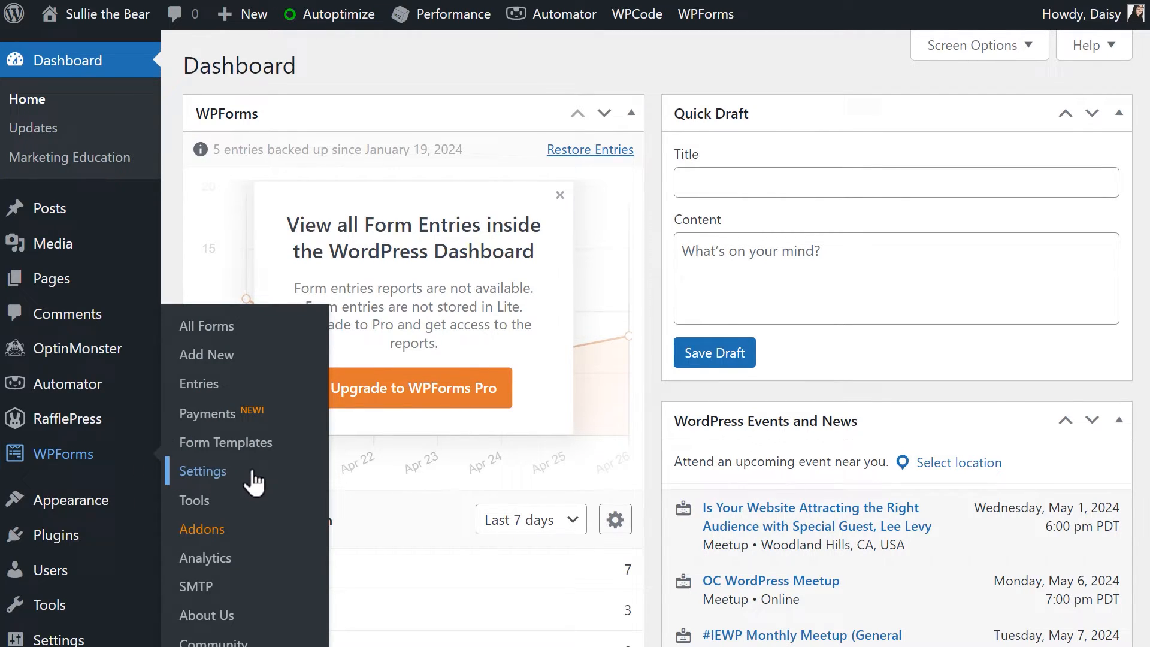
# - Open WPForms Payments settings and review the currency list and Stripe connection section
pyautogui.click(202, 470)
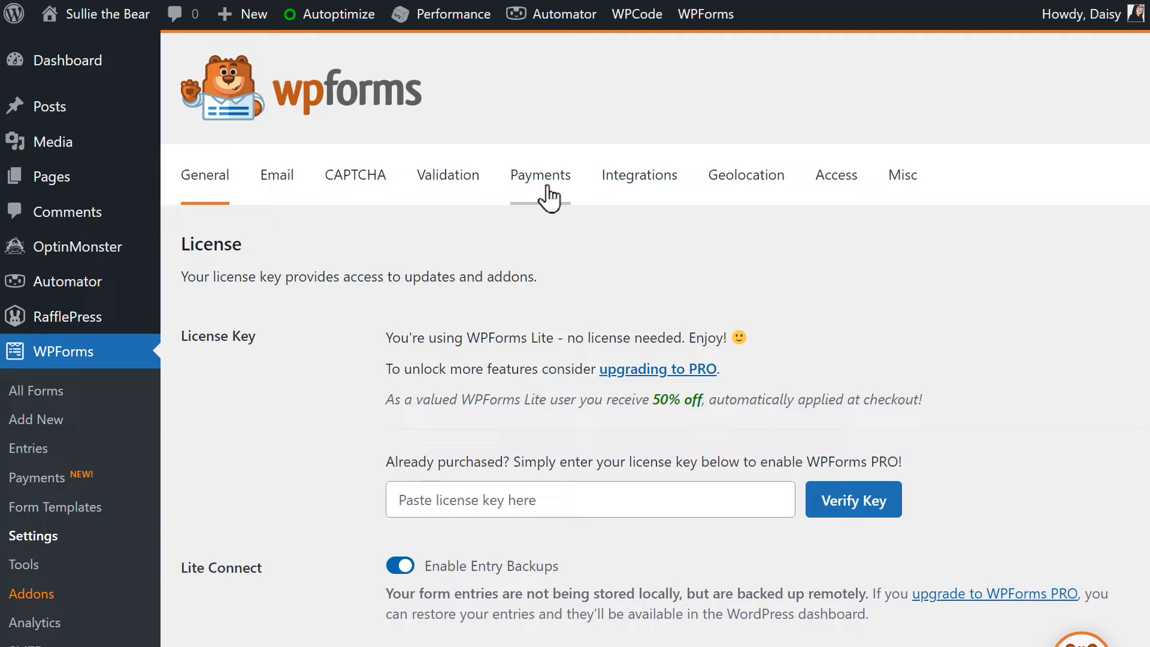
pyautogui.click(540, 174)
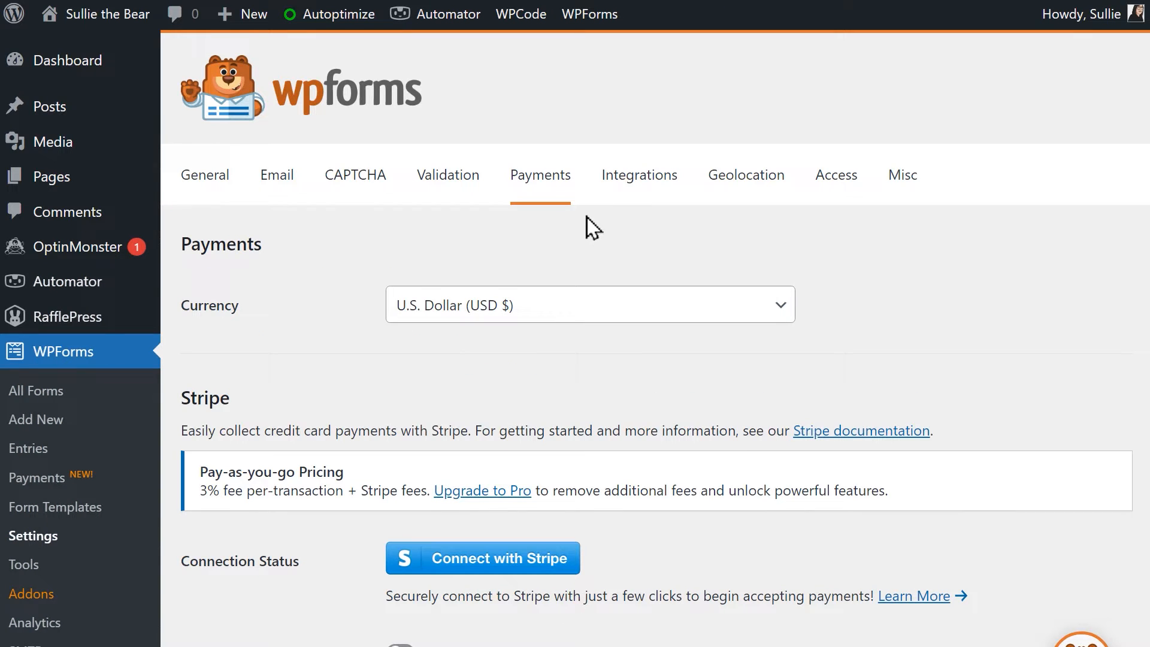
pyautogui.click(589, 304)
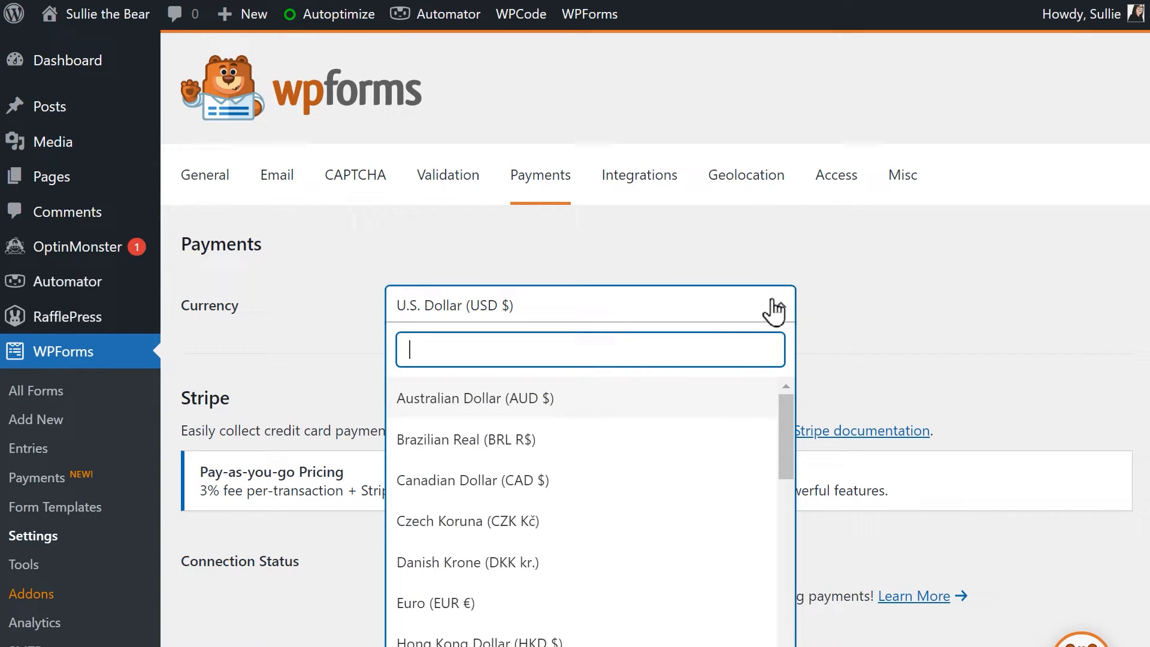
pyautogui.scroll(-3)
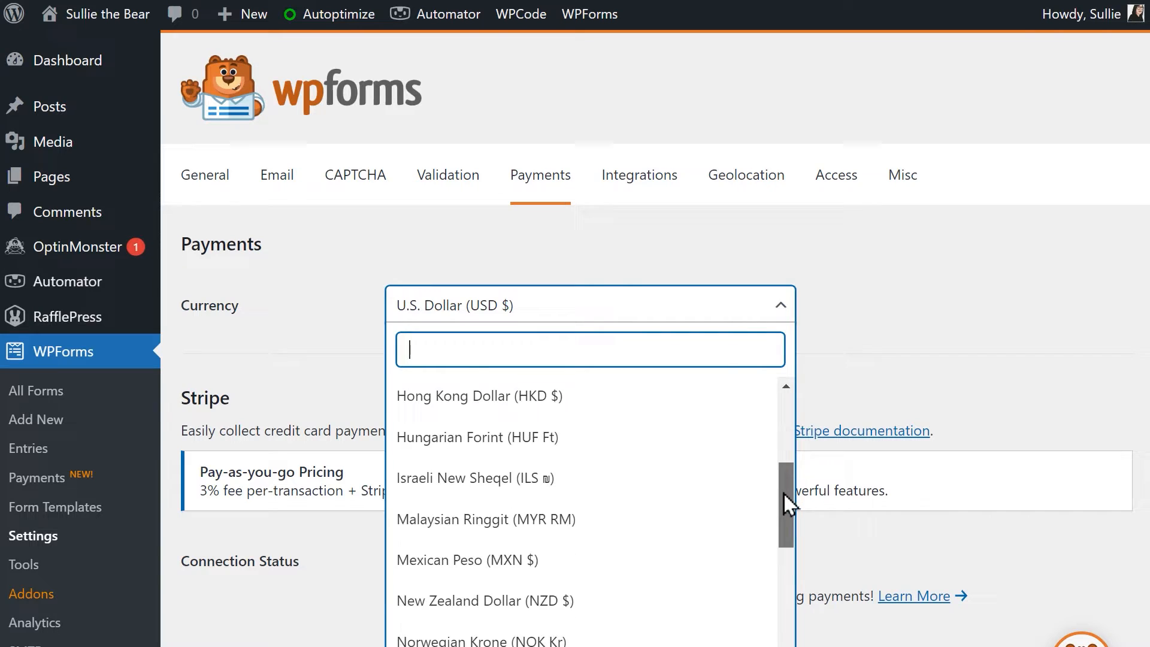
pyautogui.scroll(3)
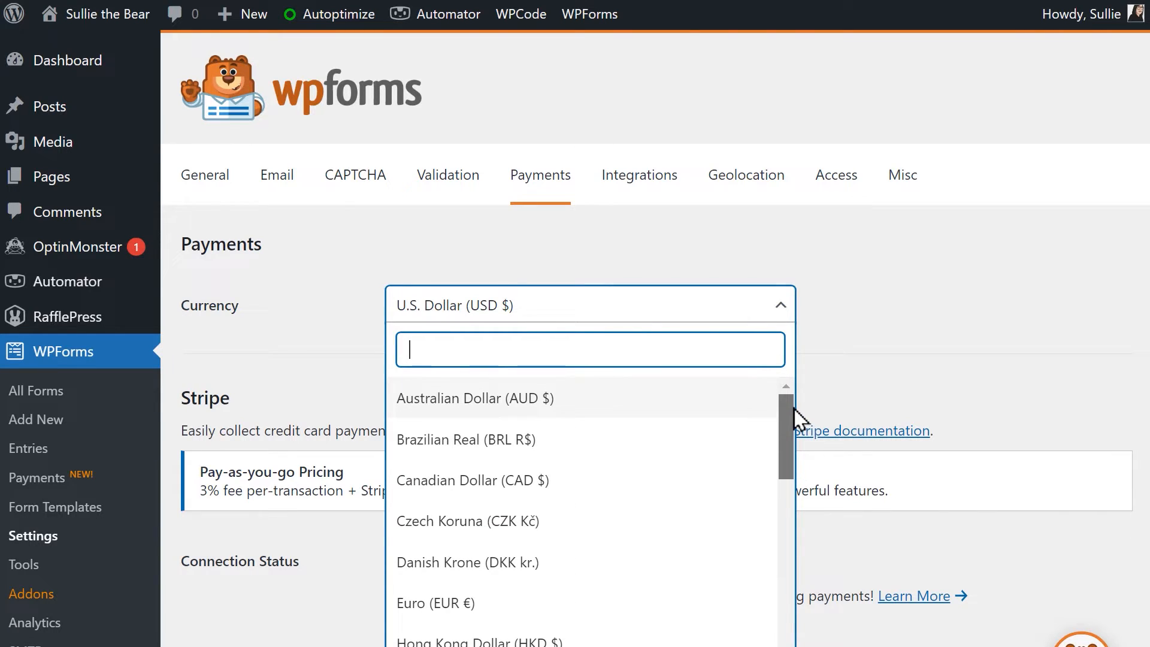
pyautogui.scroll(-3)
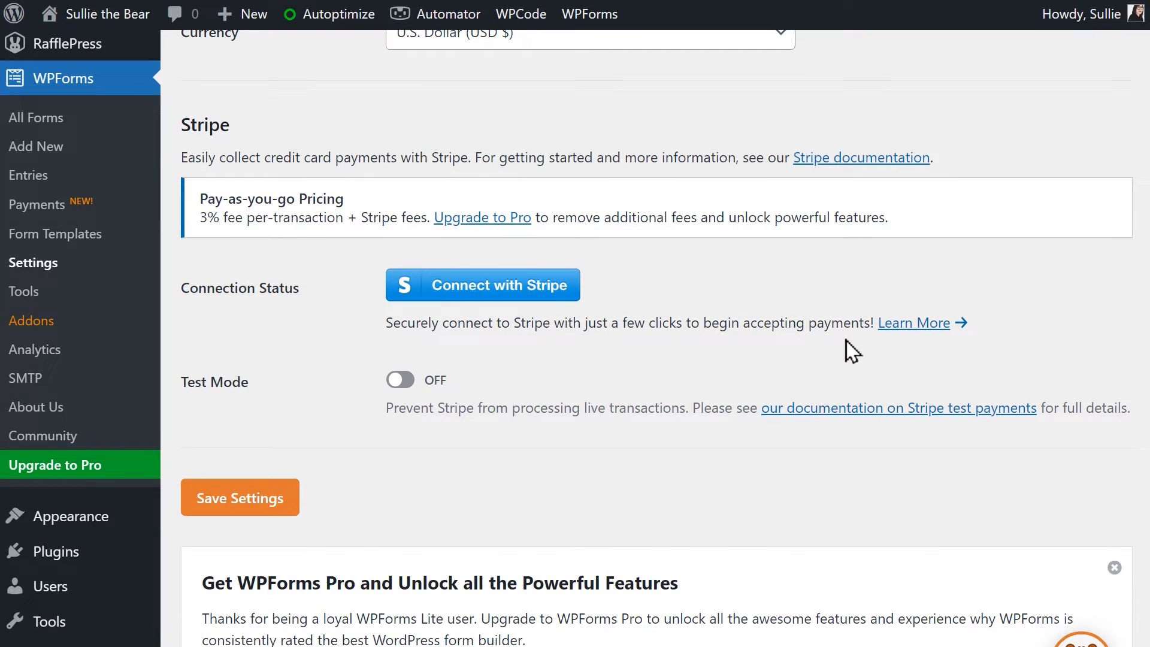
pyautogui.moveTo(533, 259)
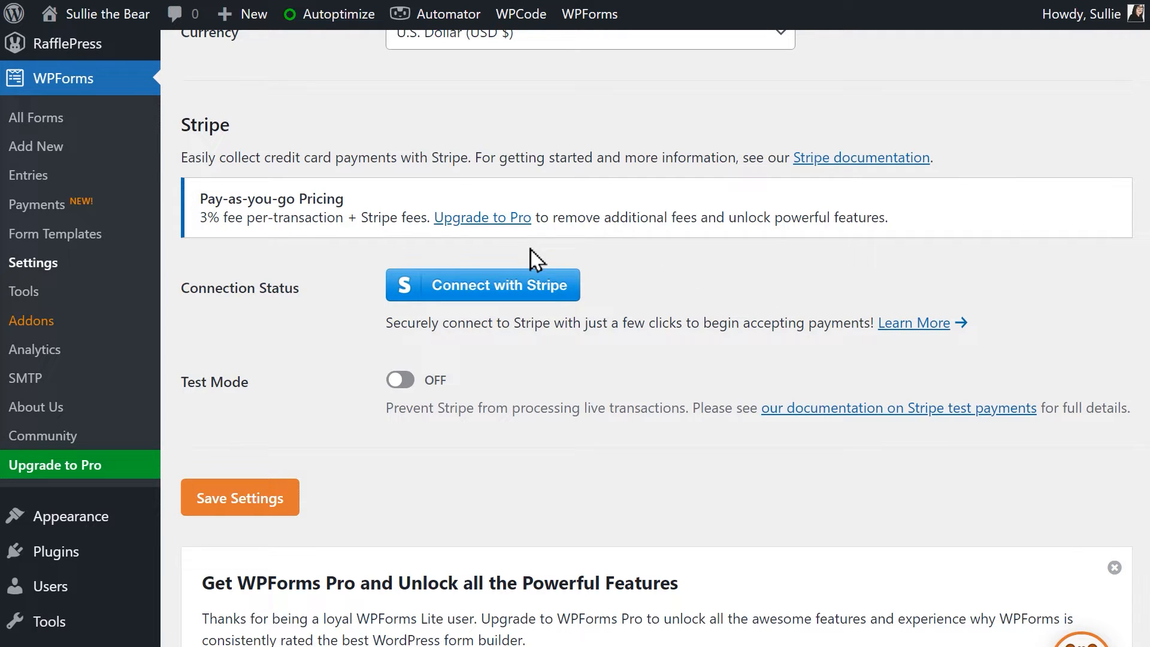
pyautogui.moveTo(553, 326)
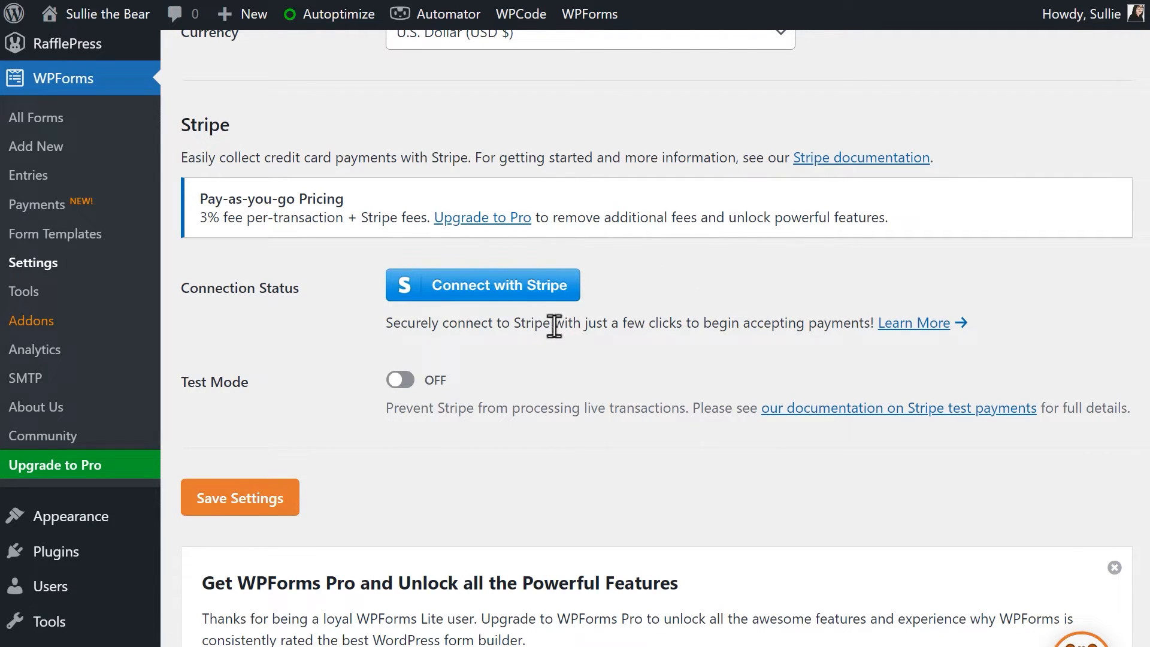
pyautogui.moveTo(356, 384)
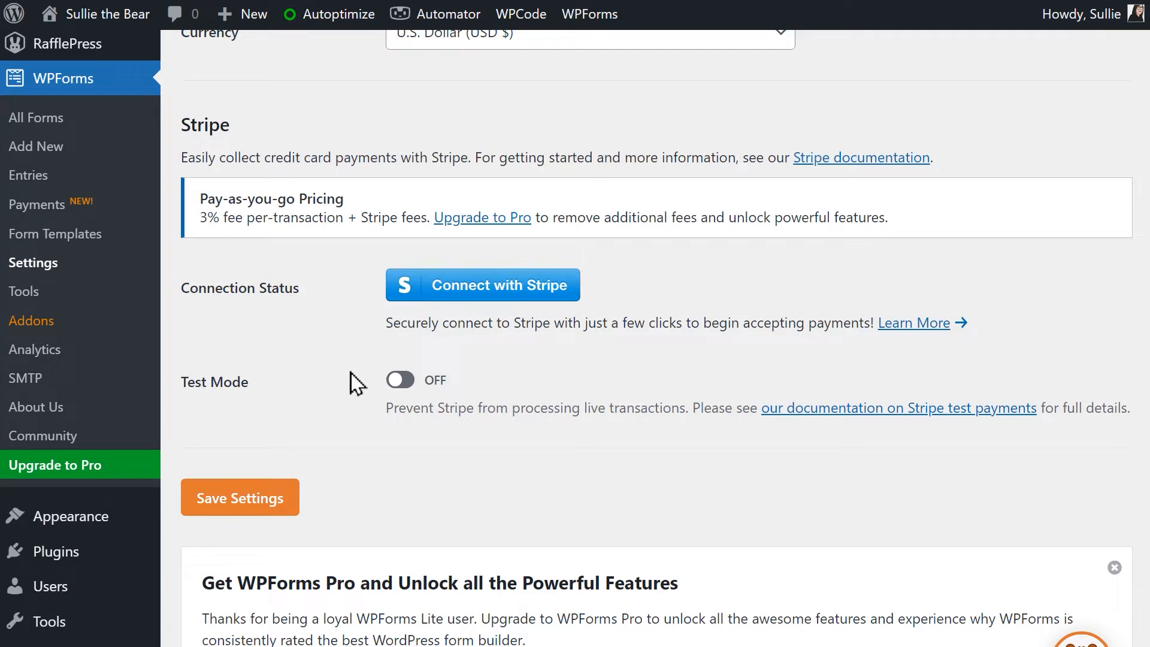
# - Switch Stripe Test Mode on and accept the reconnection warning
pyautogui.click(400, 379)
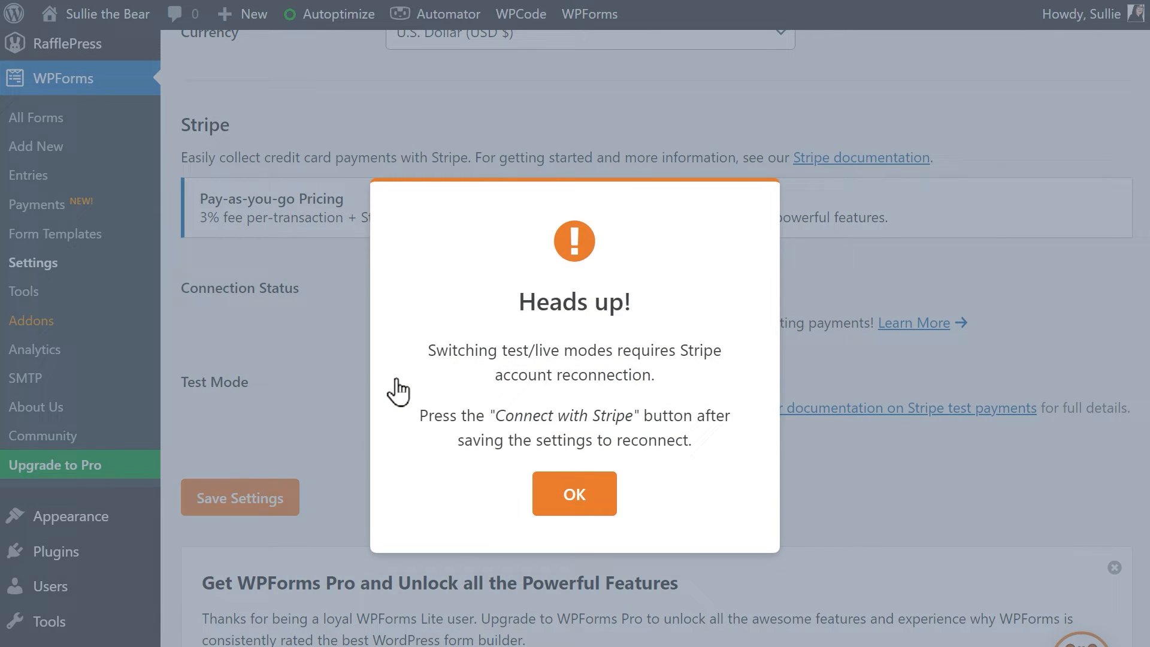
pyautogui.moveTo(408, 418)
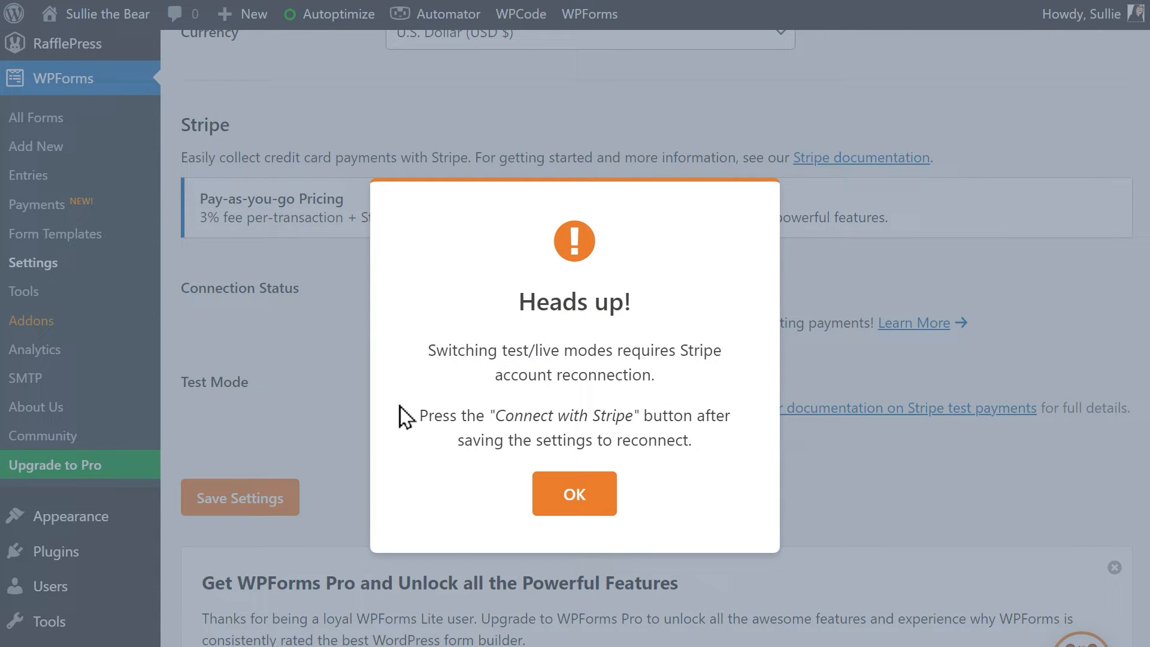
pyautogui.click(574, 493)
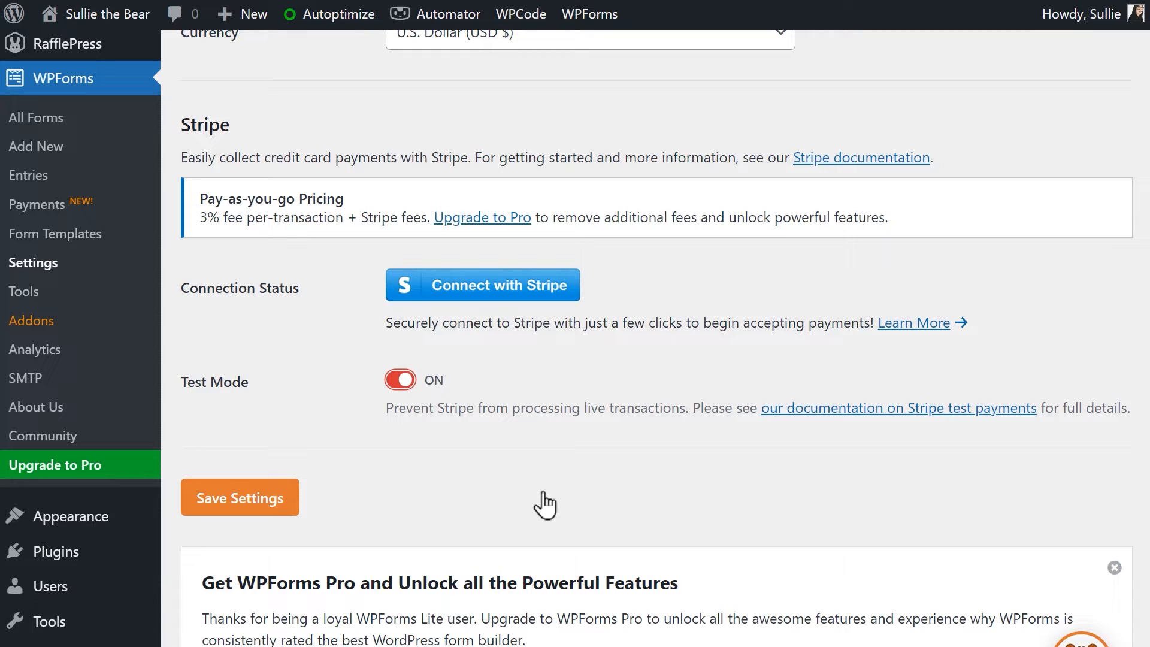
pyautogui.moveTo(437, 350)
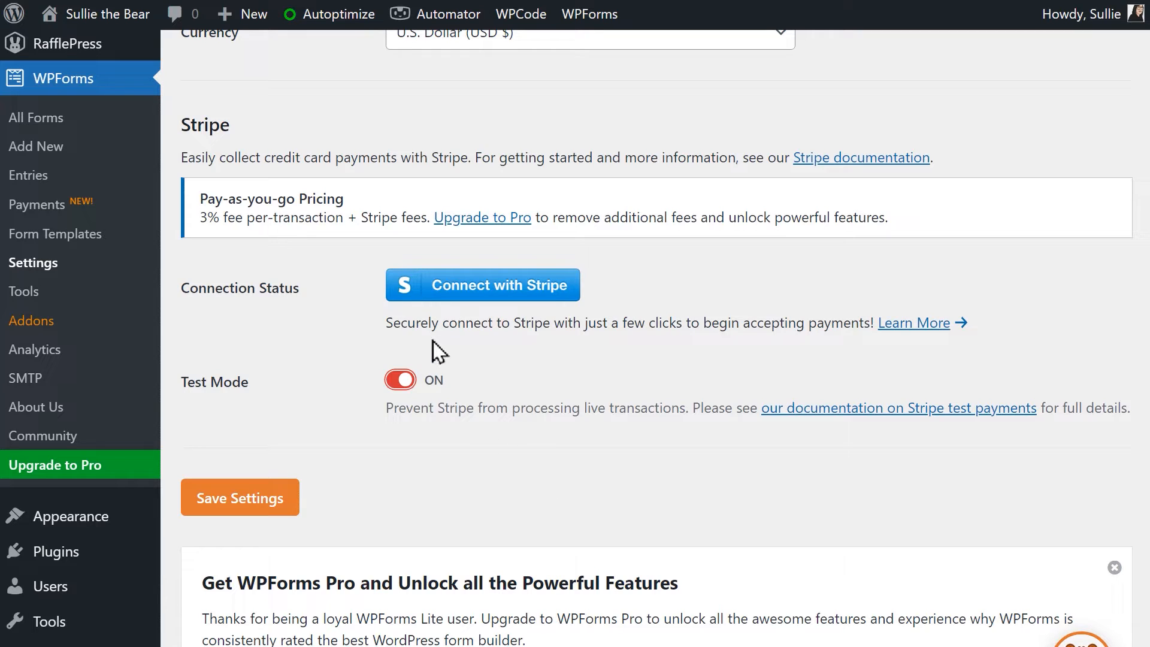
pyautogui.click(481, 285)
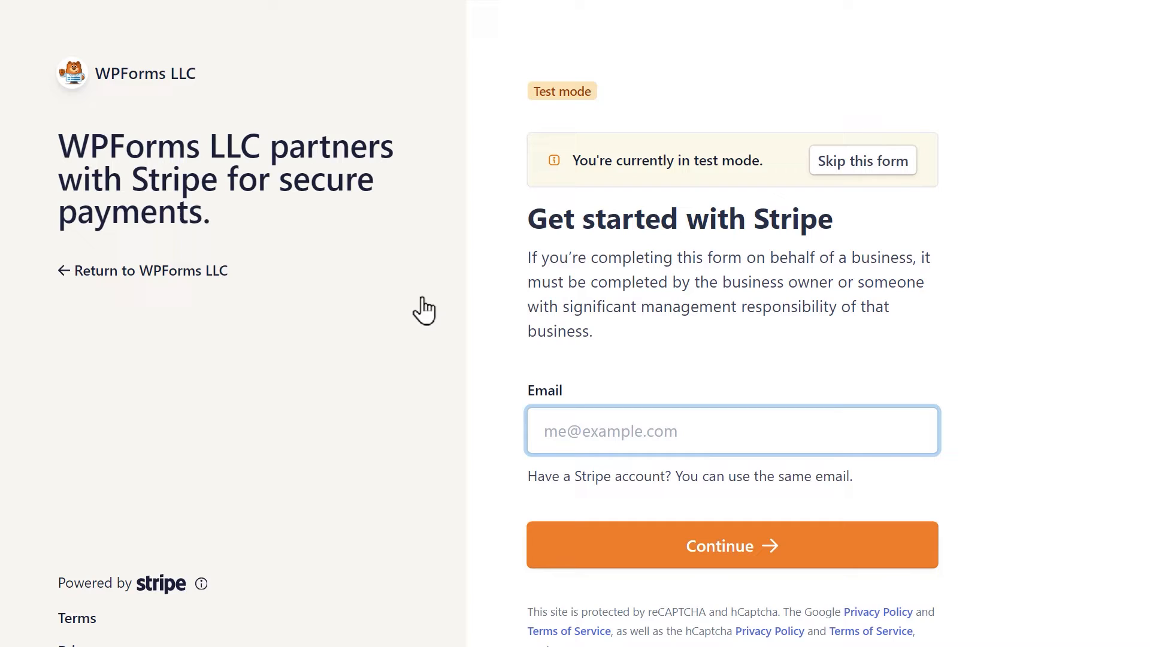
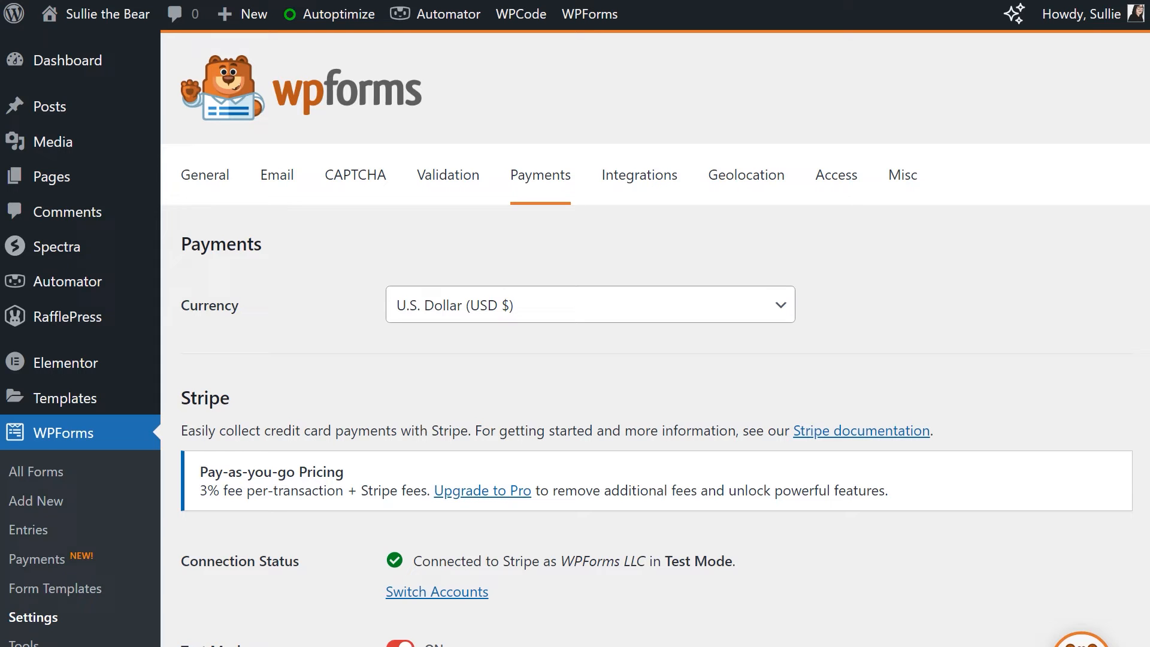
# - Switch Enable Webhooks on in the Payments settings and save the settings
pyautogui.scroll(-3)
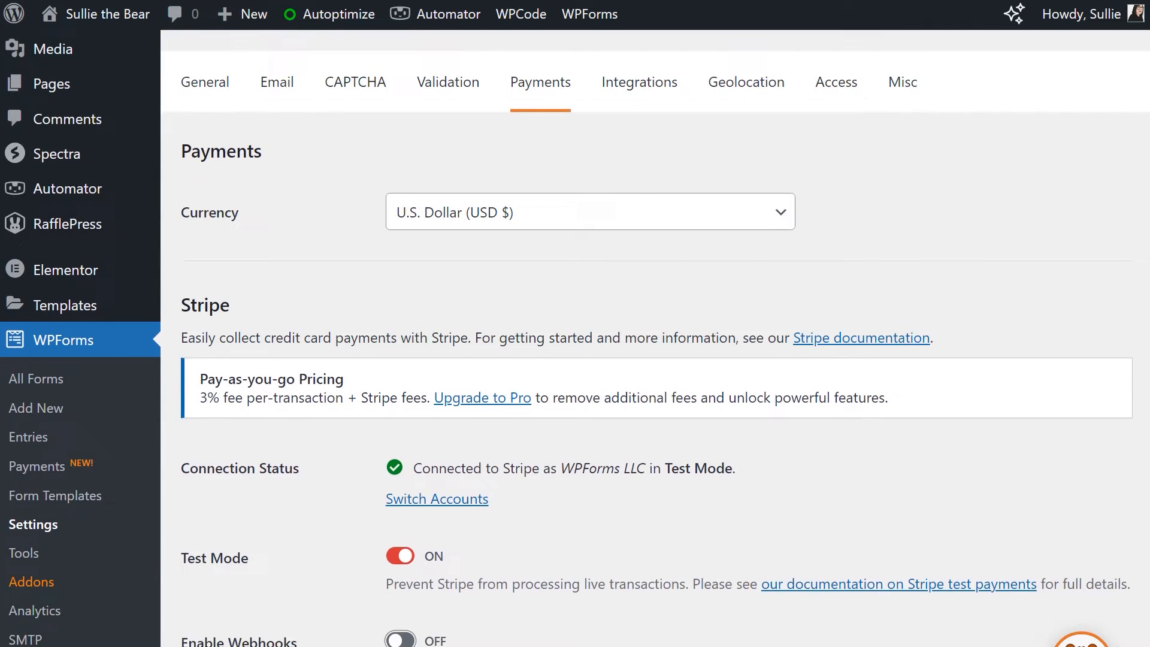
pyautogui.scroll(-3)
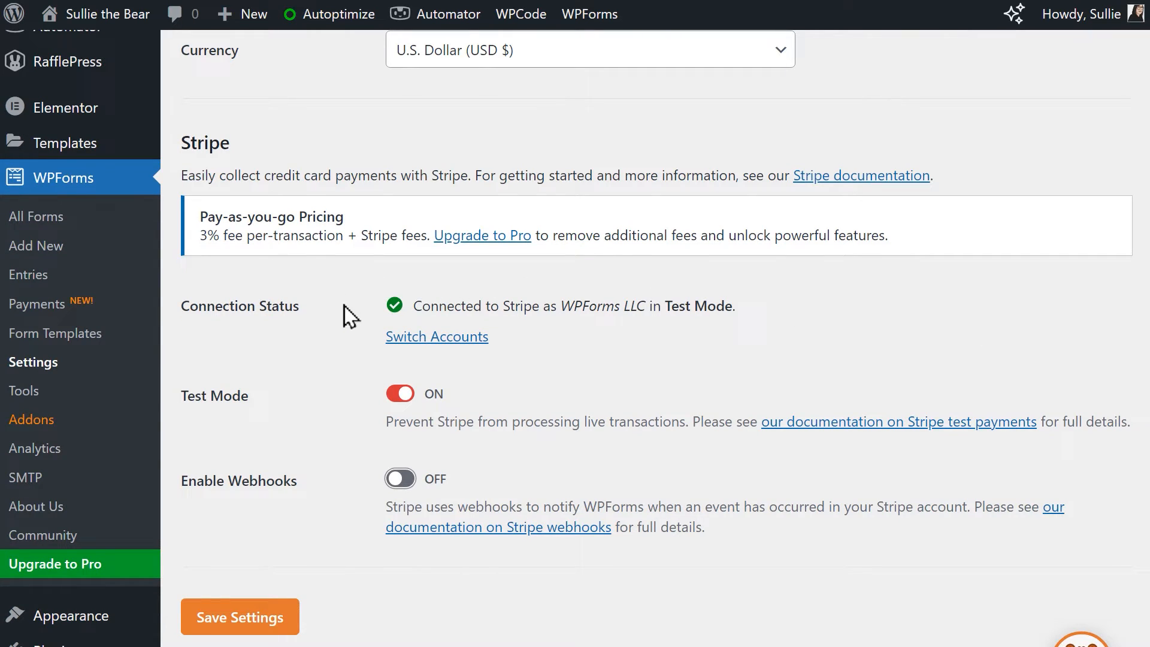
pyautogui.moveTo(484, 279)
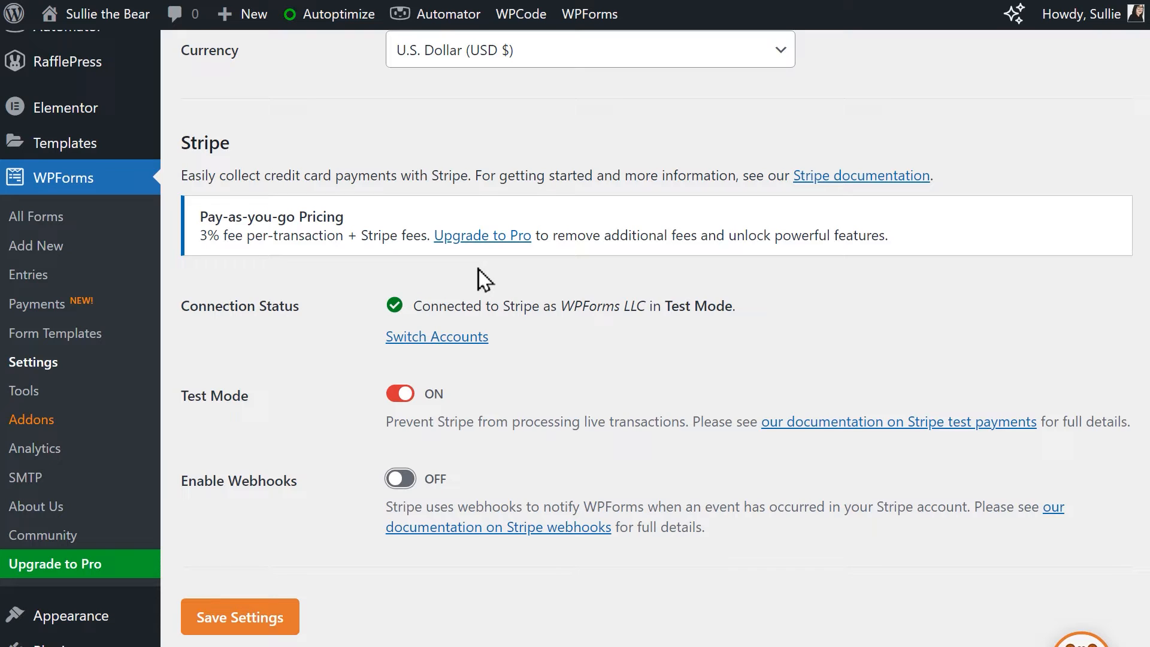
pyautogui.moveTo(445, 281)
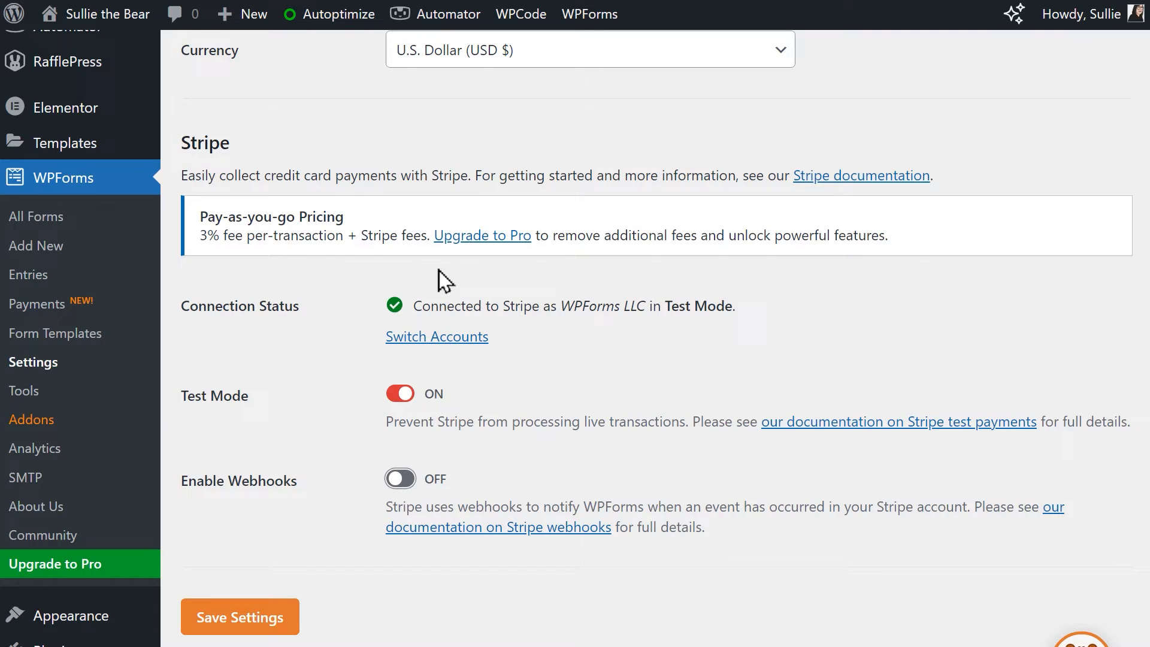
pyautogui.moveTo(402, 479)
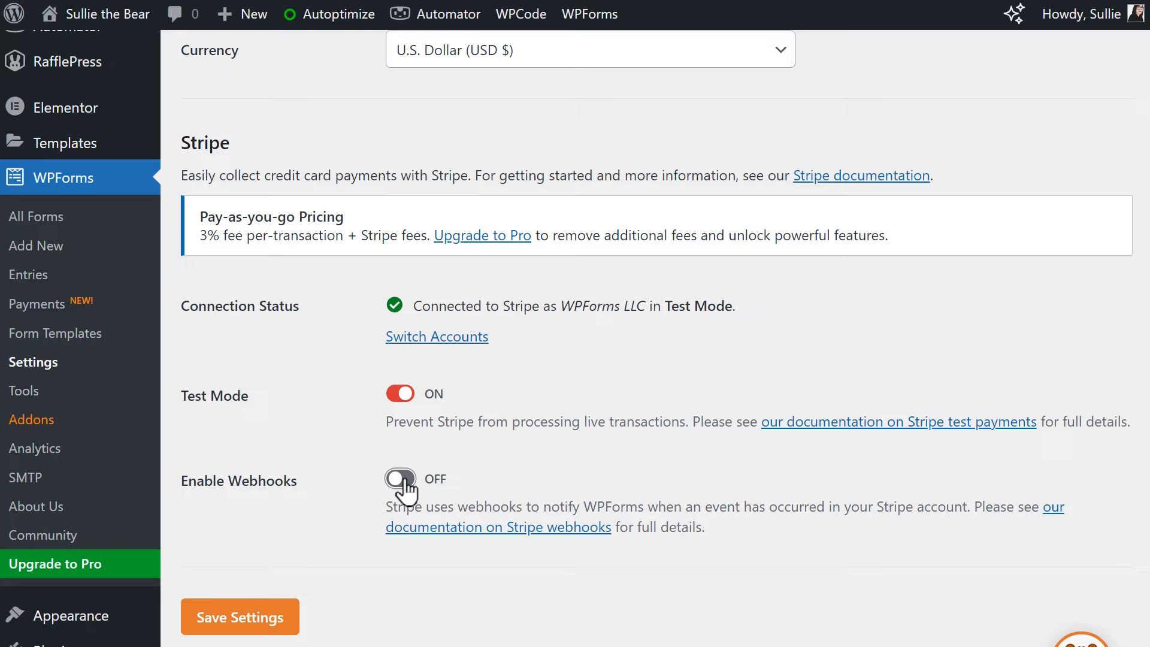
pyautogui.click(400, 480)
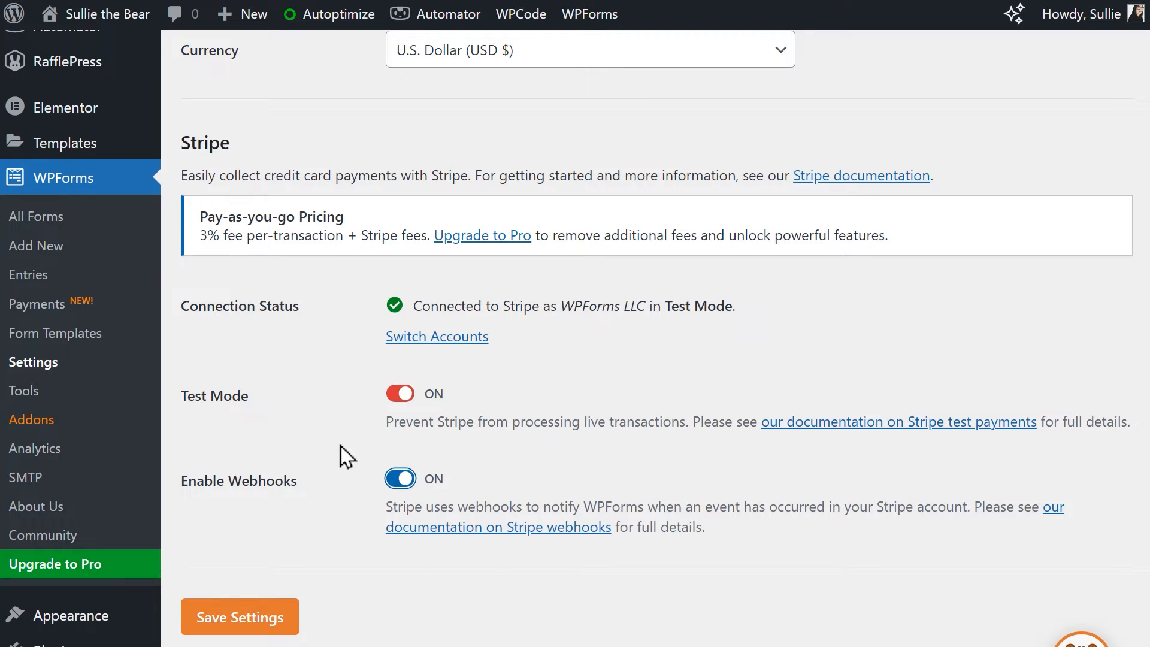
pyautogui.scroll(-3)
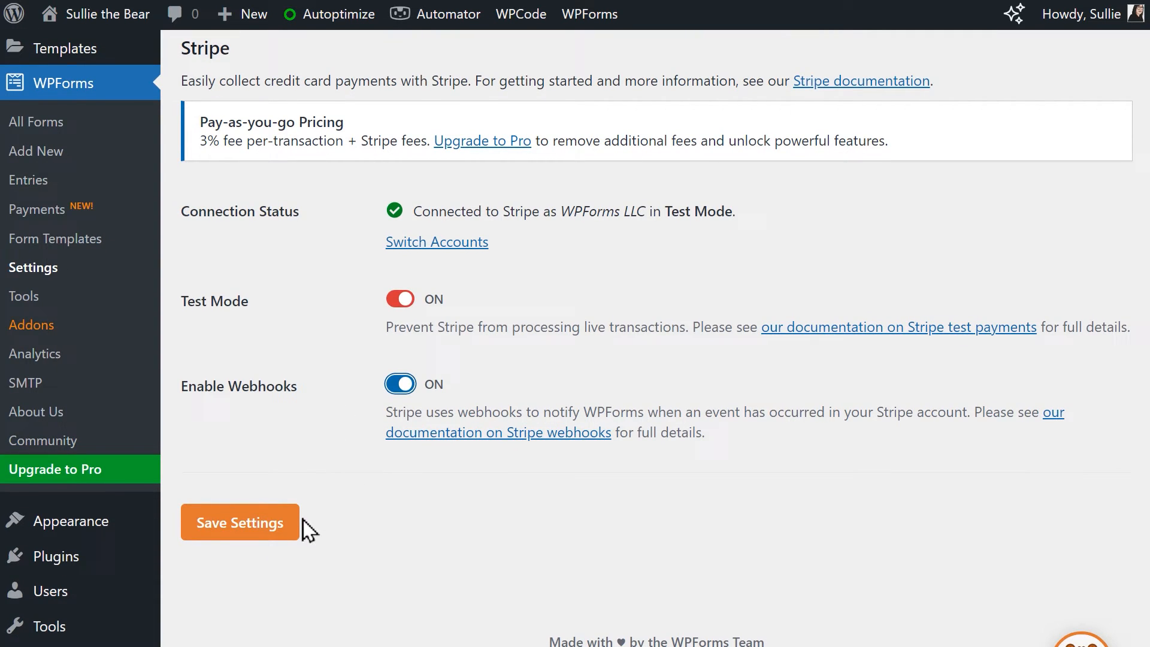
pyautogui.click(239, 522)
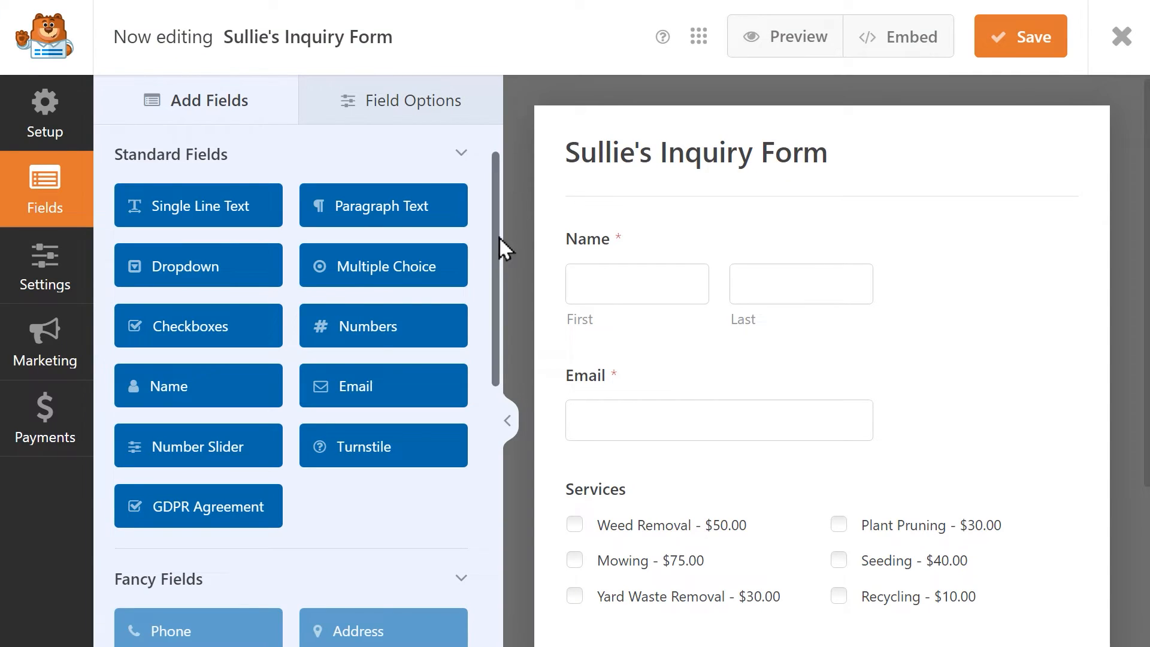
pyautogui.scroll(-3)
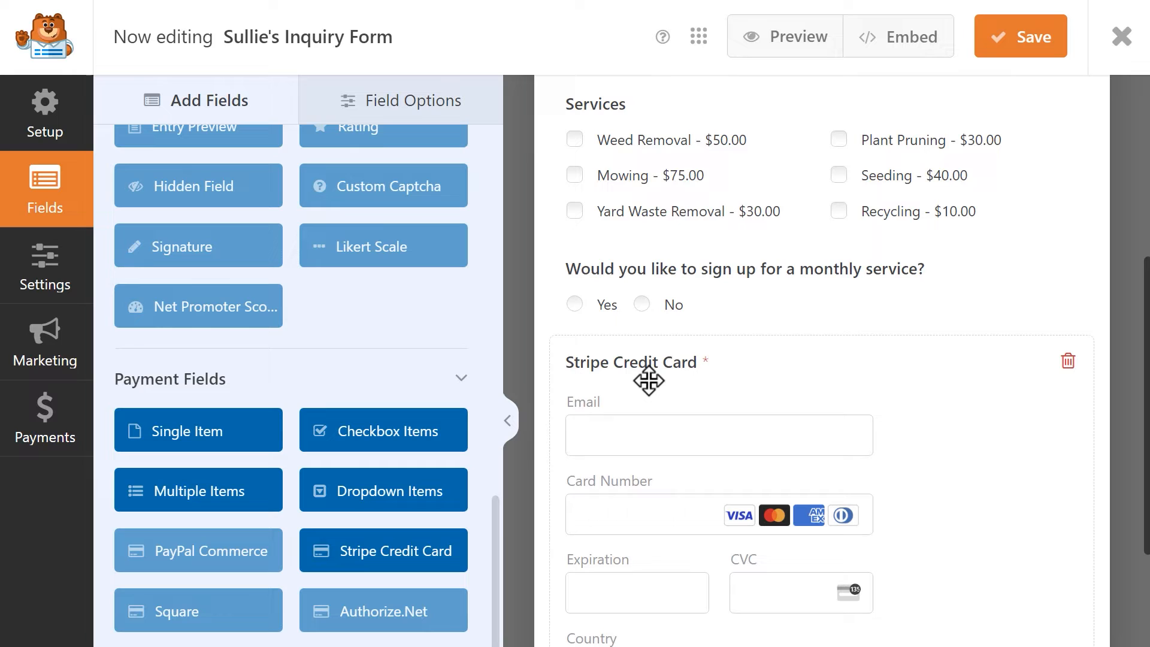
pyautogui.scroll(-3)
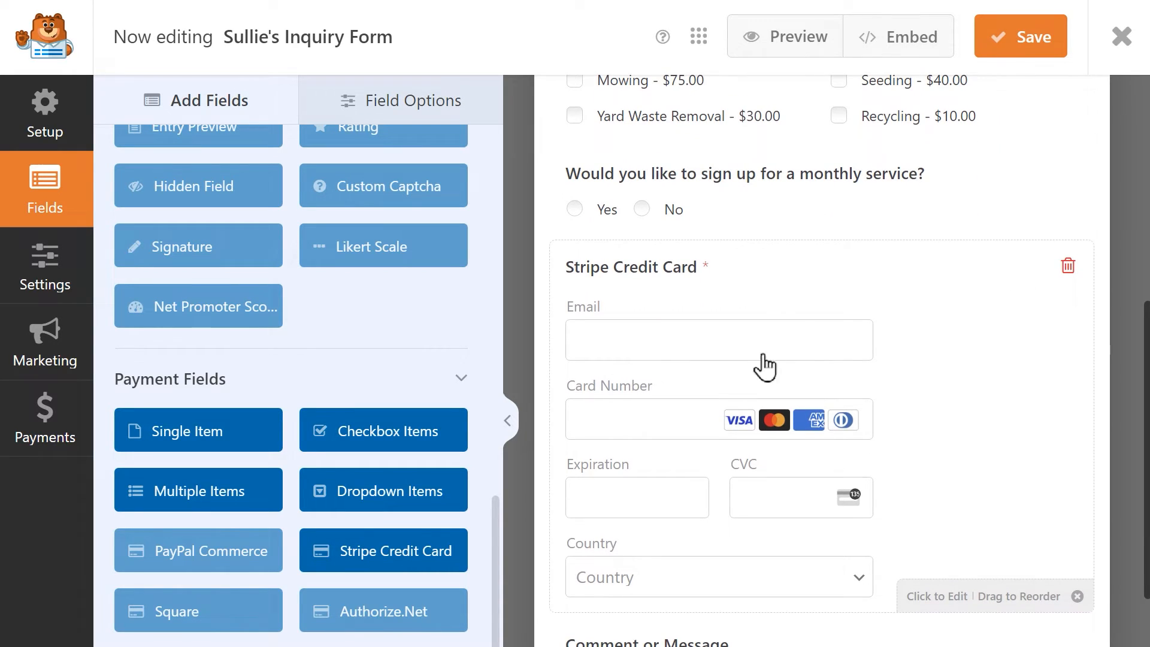
pyautogui.moveTo(326, 350)
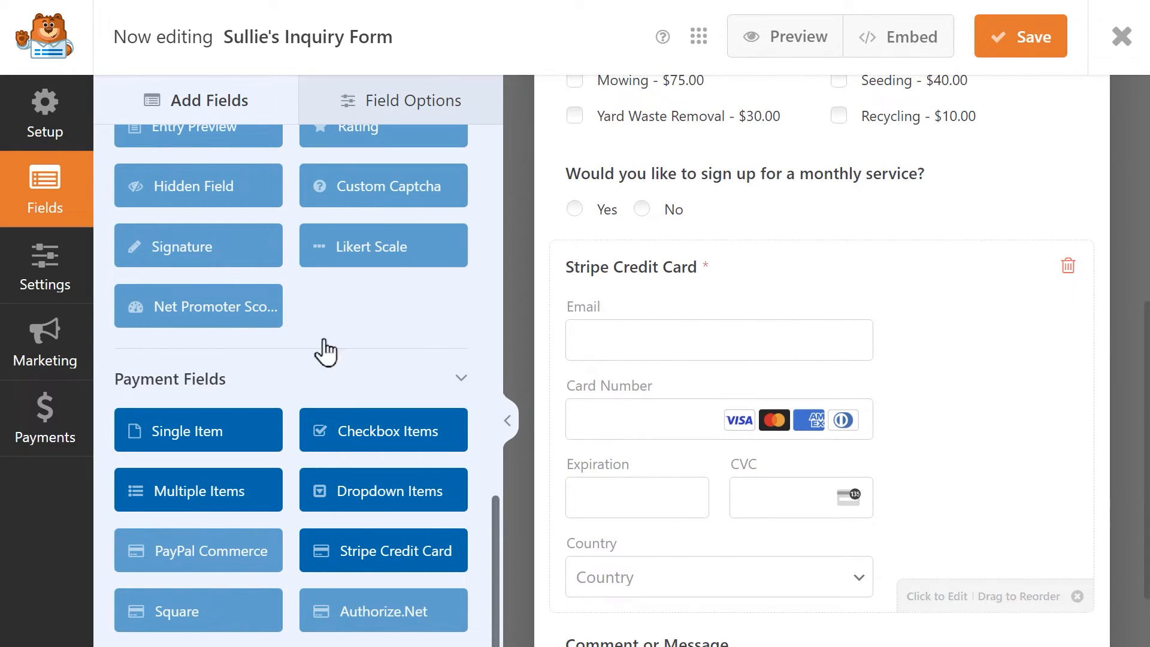
# - Turn on Enable AJAX form submission under the form's General settings
pyautogui.click(45, 265)
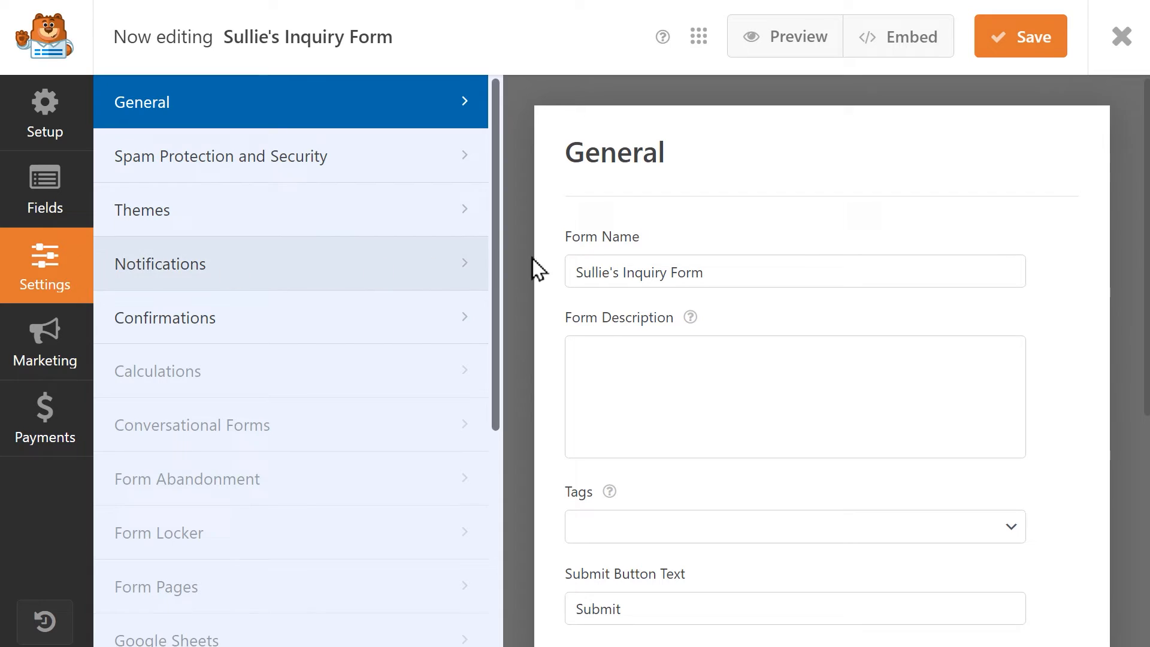
pyautogui.scroll(-3)
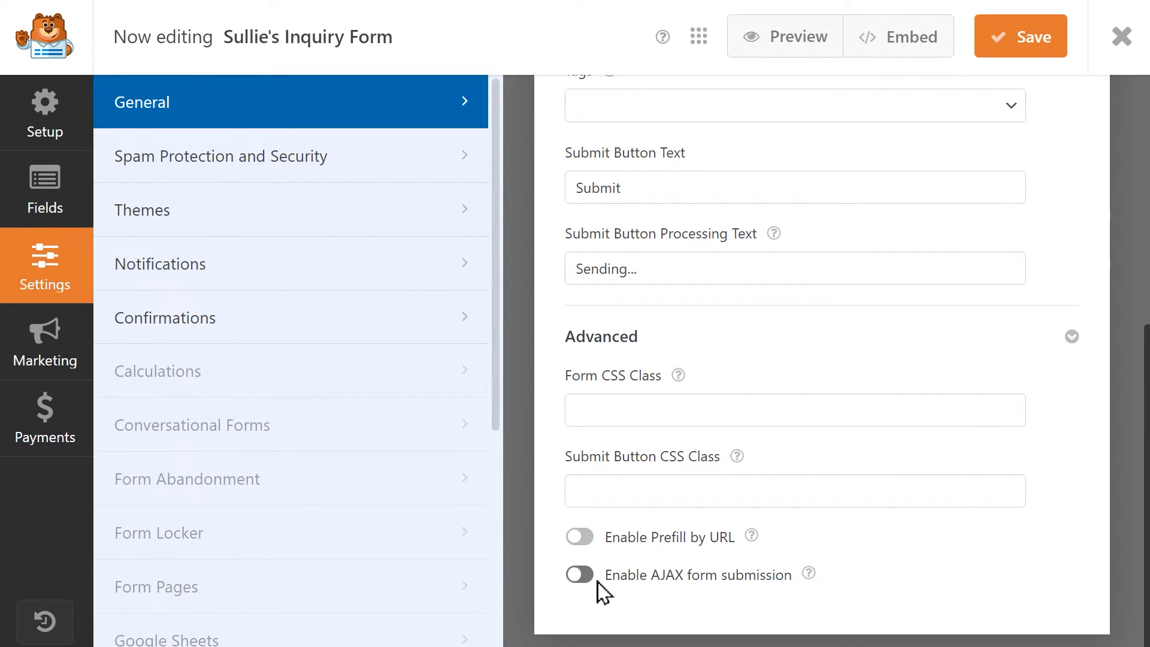
pyautogui.moveTo(651, 604)
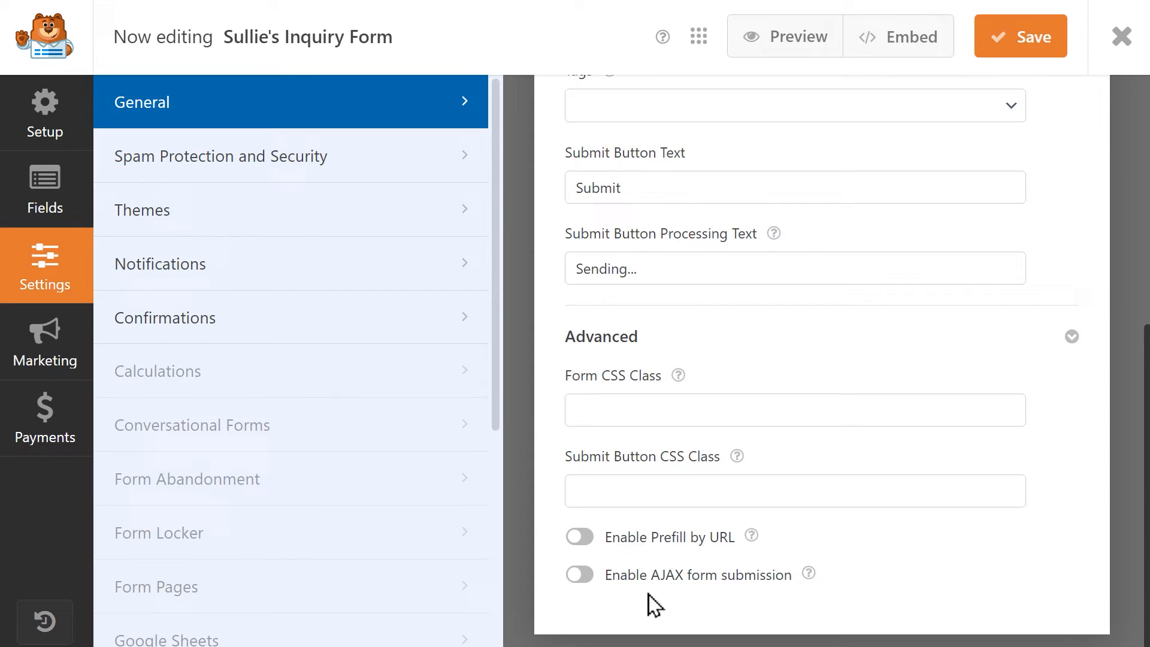
pyautogui.click(578, 574)
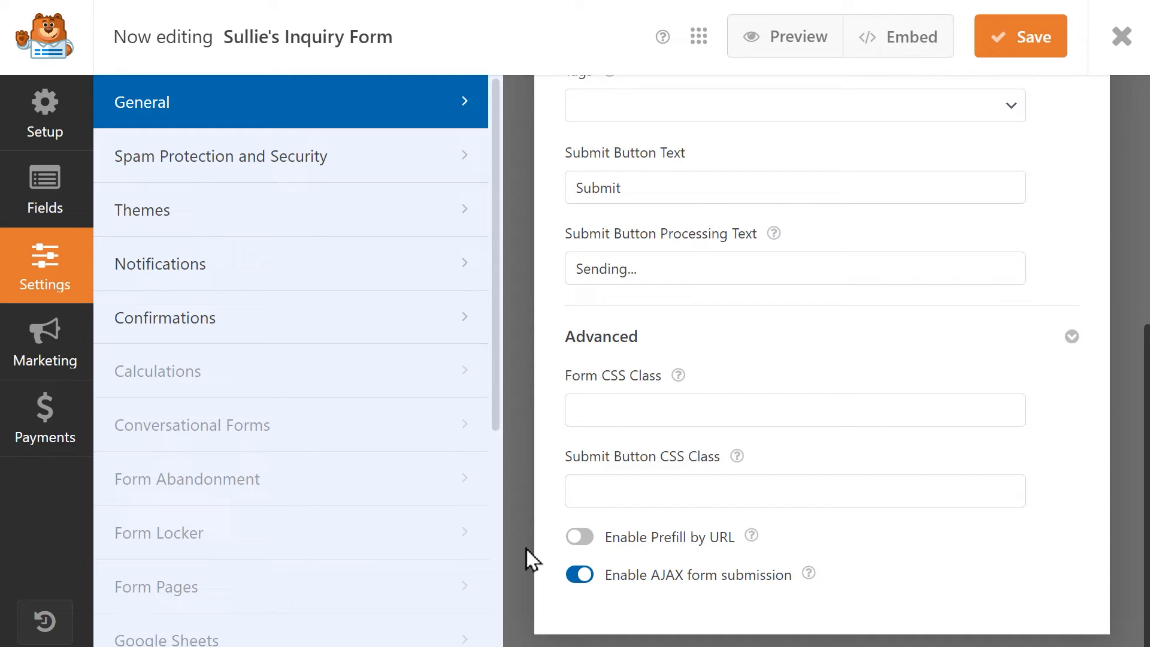
# - Enable one-time Stripe payments in the form's Payments settings
pyautogui.click(46, 418)
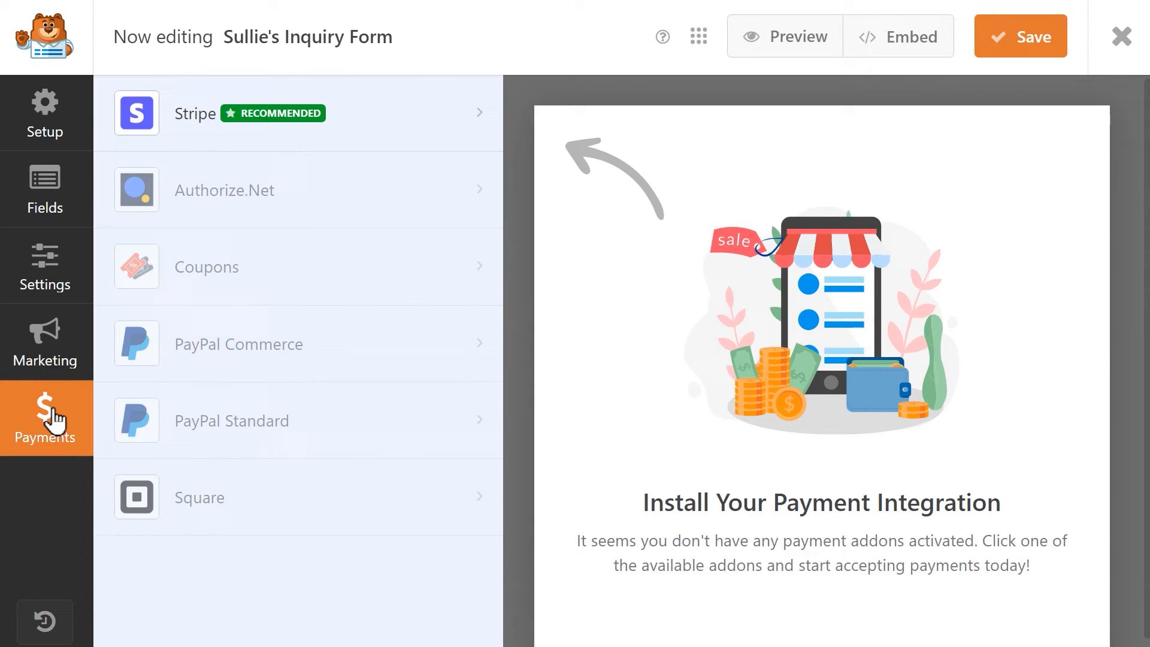
pyautogui.click(297, 113)
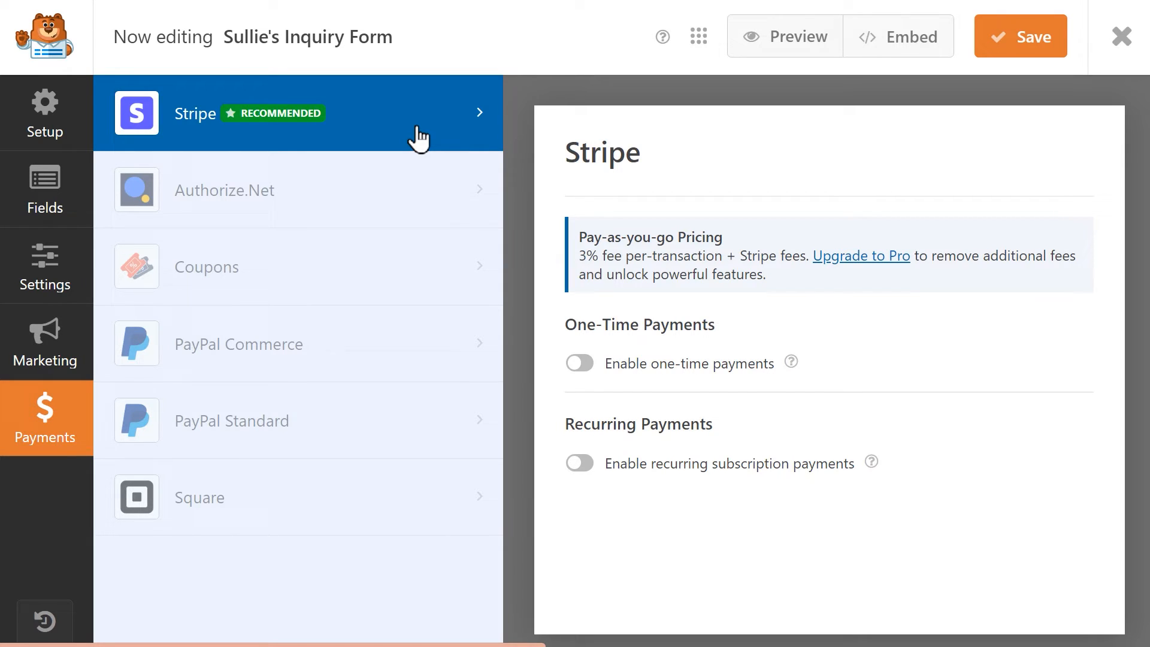
pyautogui.moveTo(562, 350)
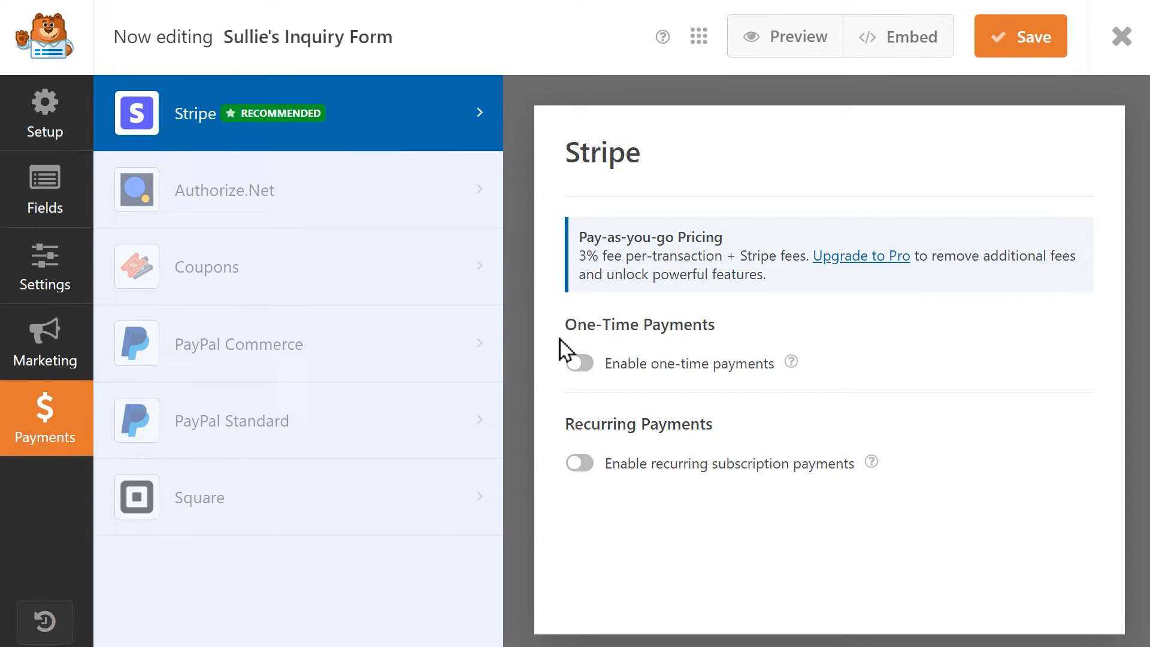
pyautogui.moveTo(556, 455)
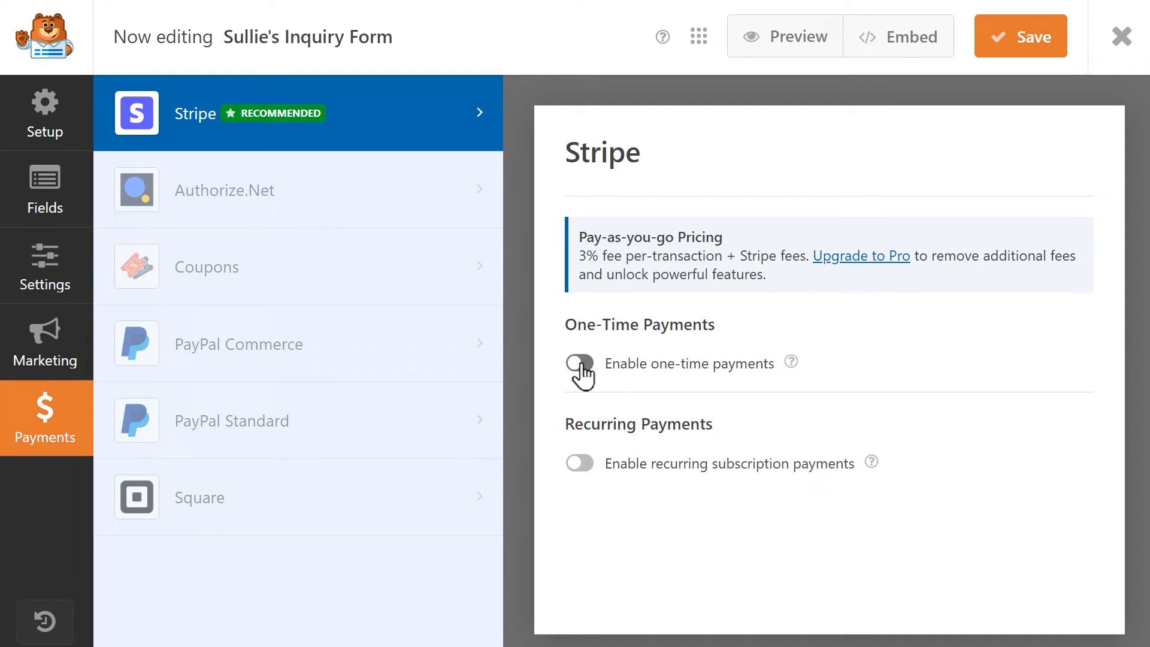
pyautogui.click(579, 363)
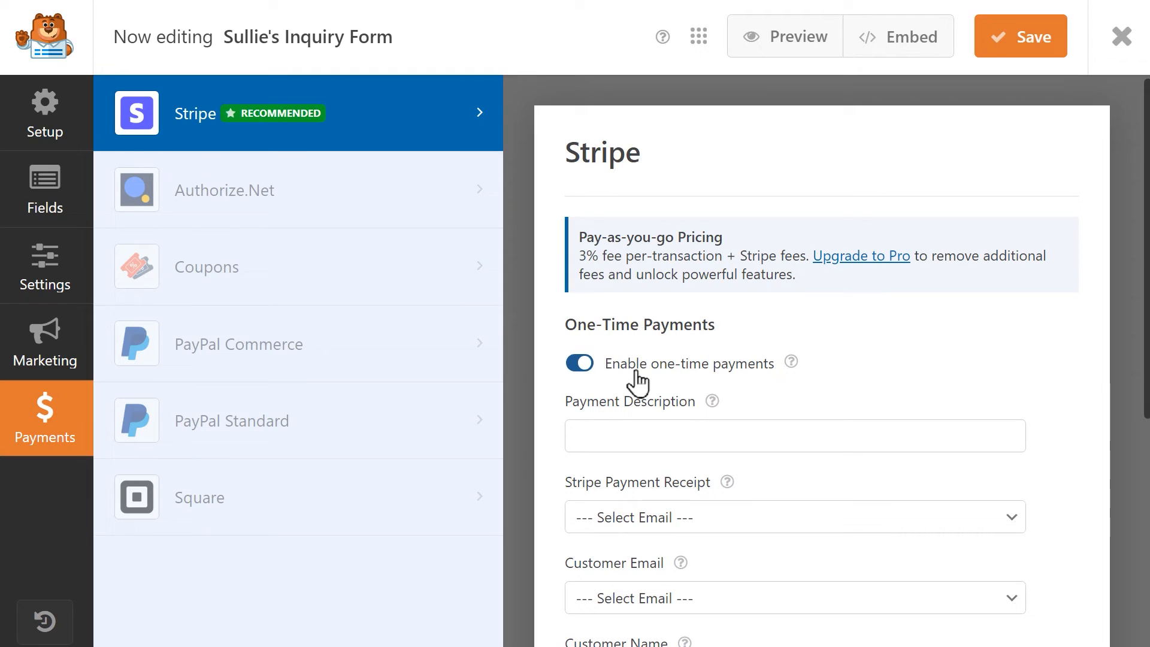
# - Set description 'Sullie's Flowers Lawncare Service', receipt to Email, and customer name to Name
pyautogui.scroll(-3)
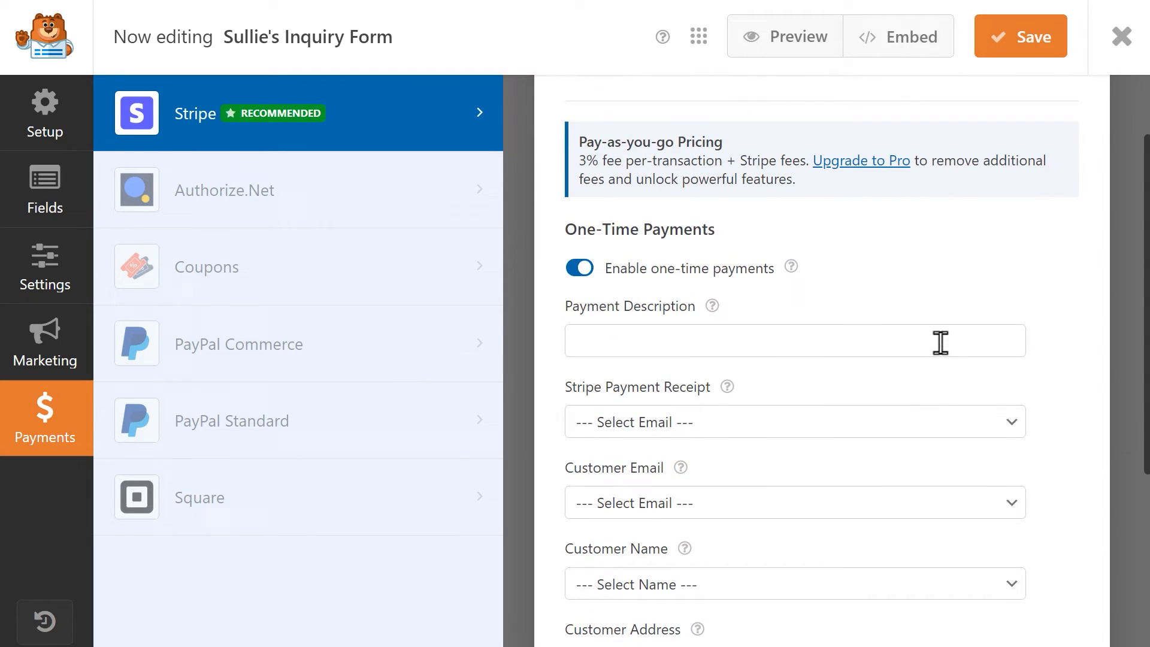
pyautogui.write("Sullie's Flowers Lawncare Service")
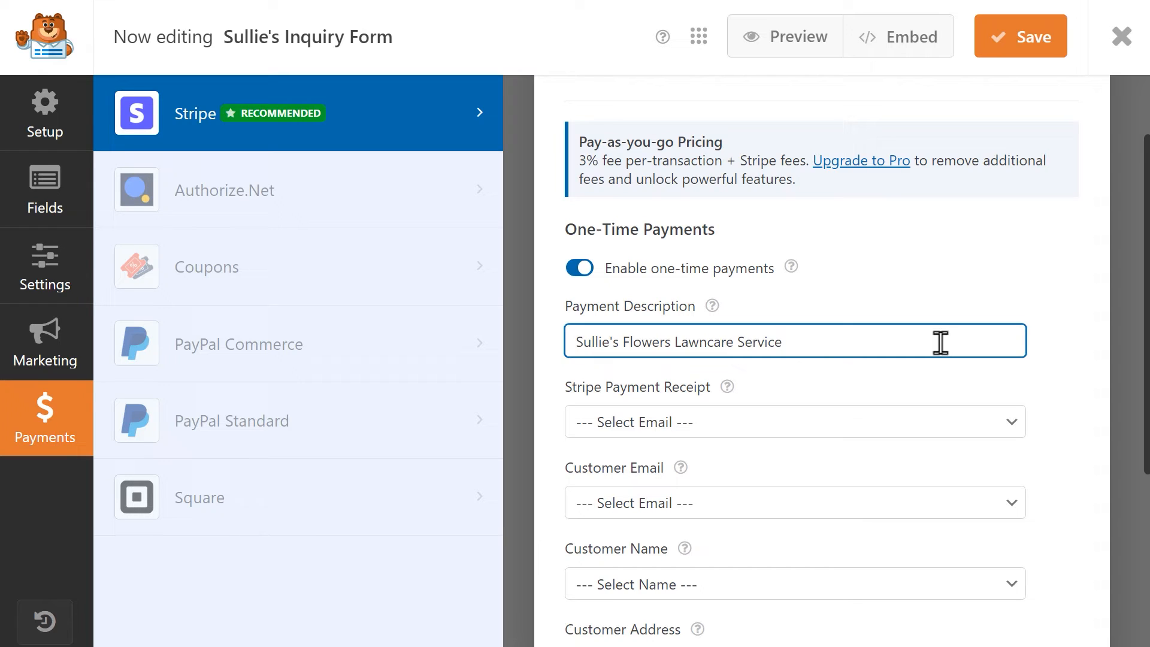
pyautogui.scroll(-3)
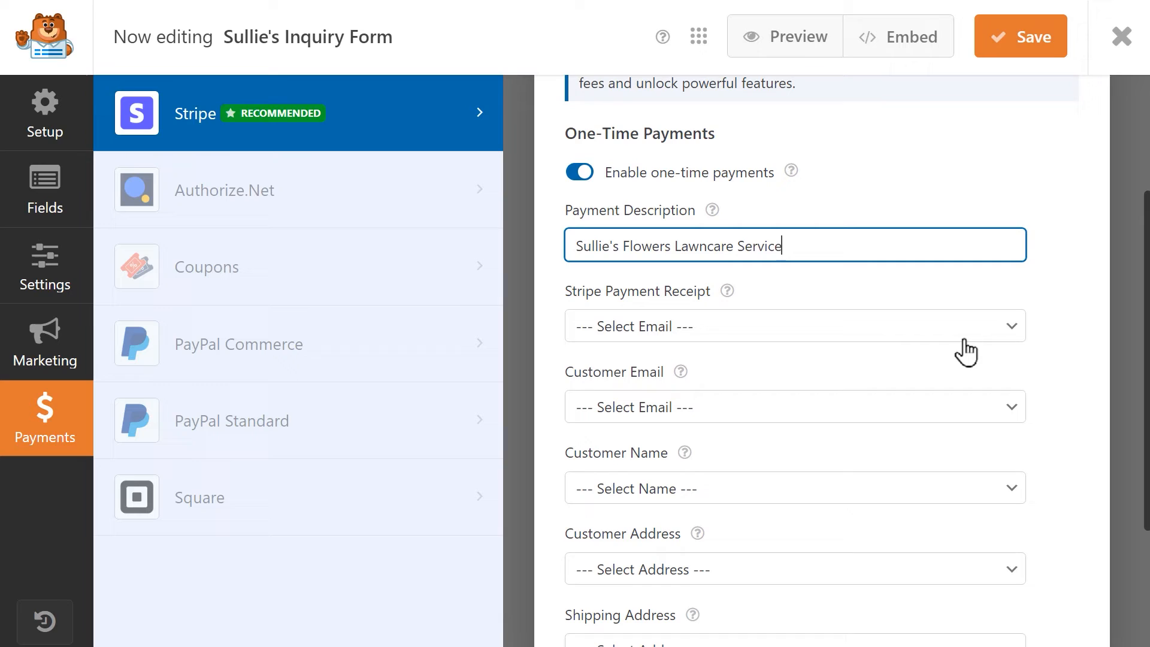
pyautogui.click(792, 326)
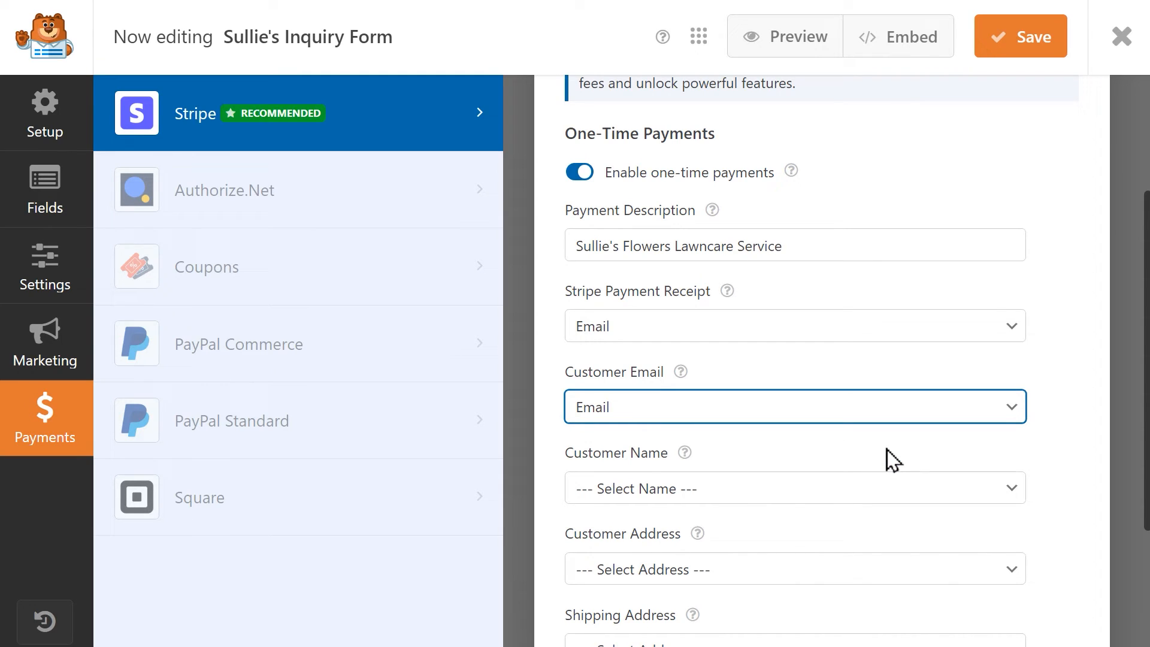
pyautogui.scroll(-3)
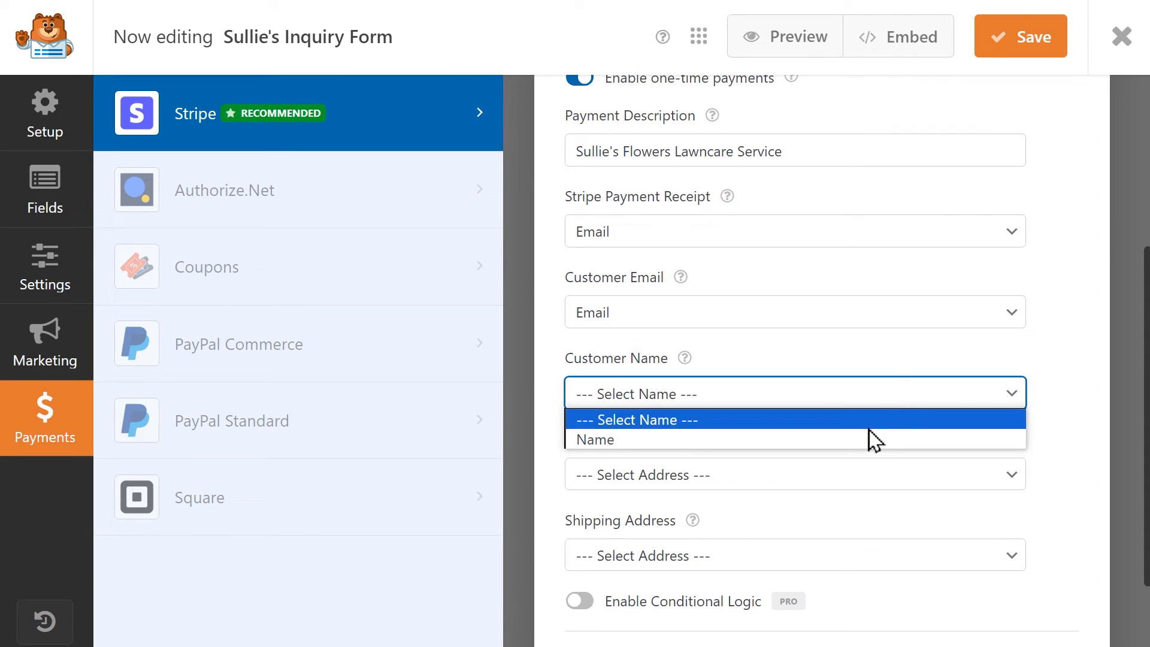
pyautogui.click(595, 439)
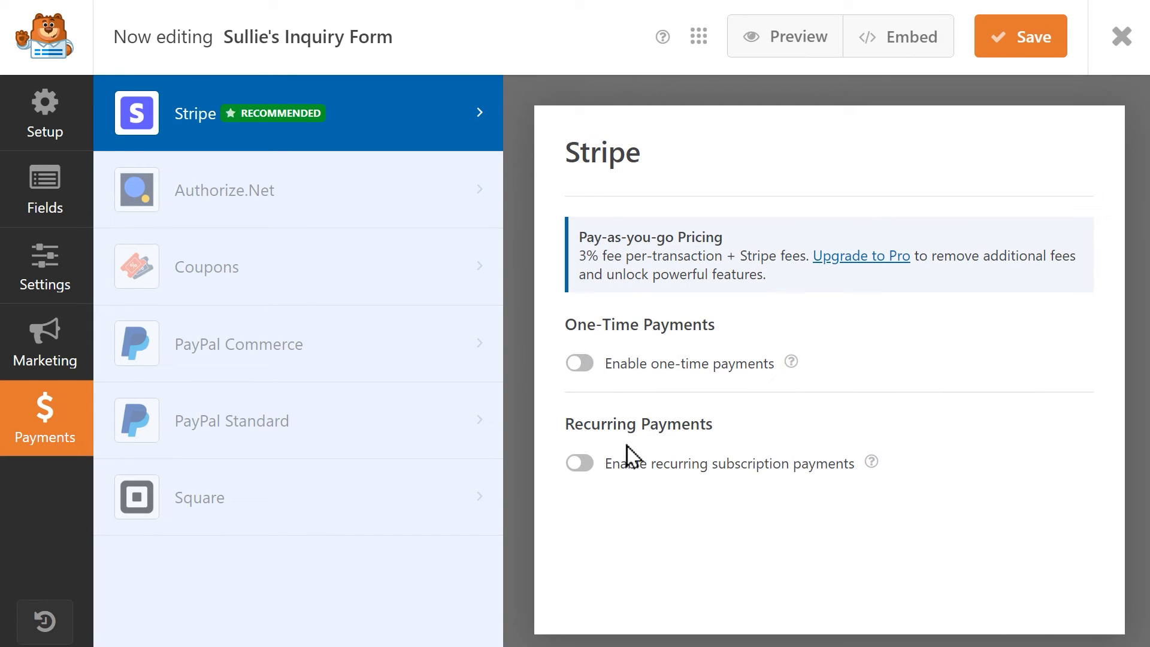
# - Add monthly recurring plan 'Sullie's Lawn Care Services - Ongoing' using Email and Name, then save
pyautogui.click(579, 463)
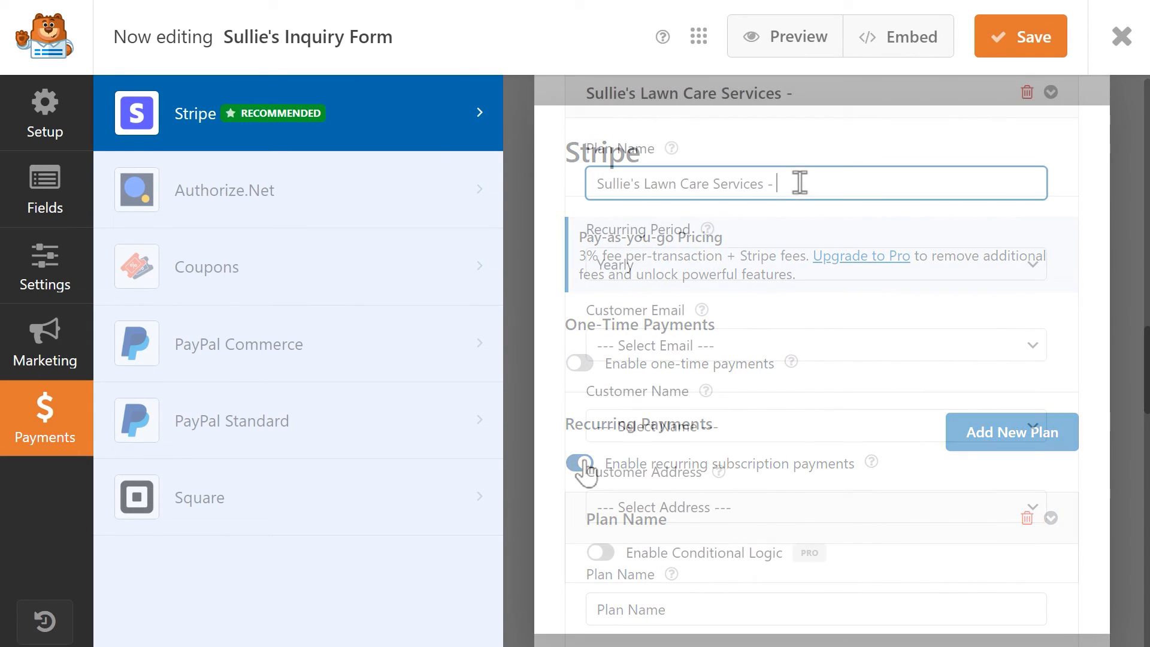
pyautogui.write('Ongoin')
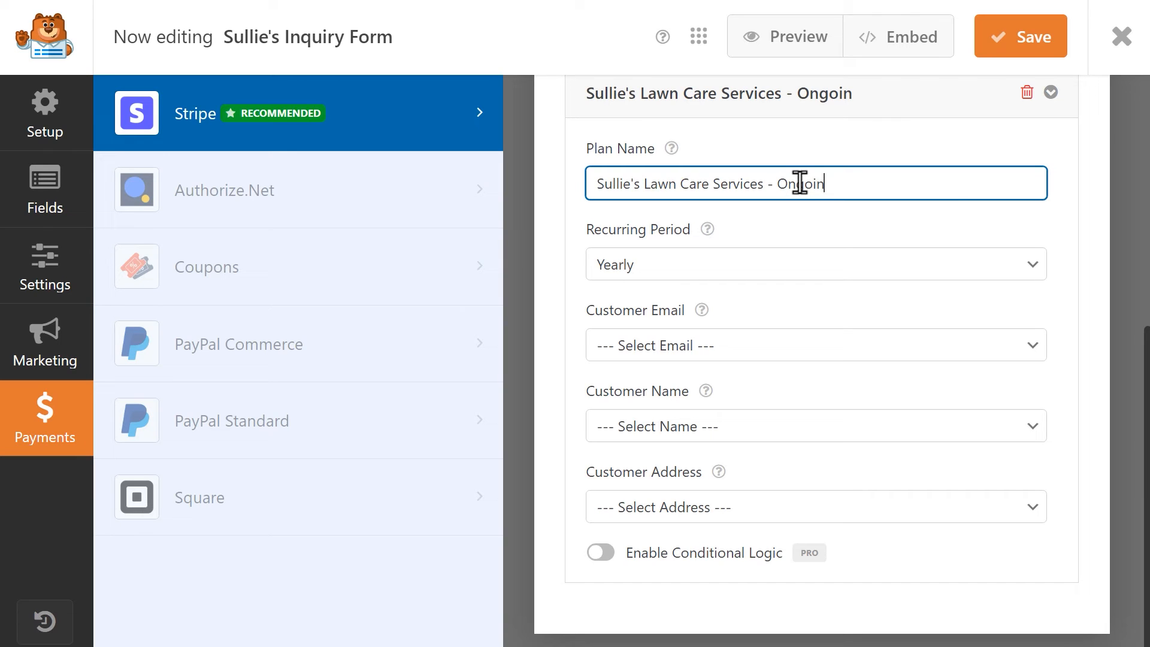
pyautogui.write('g')
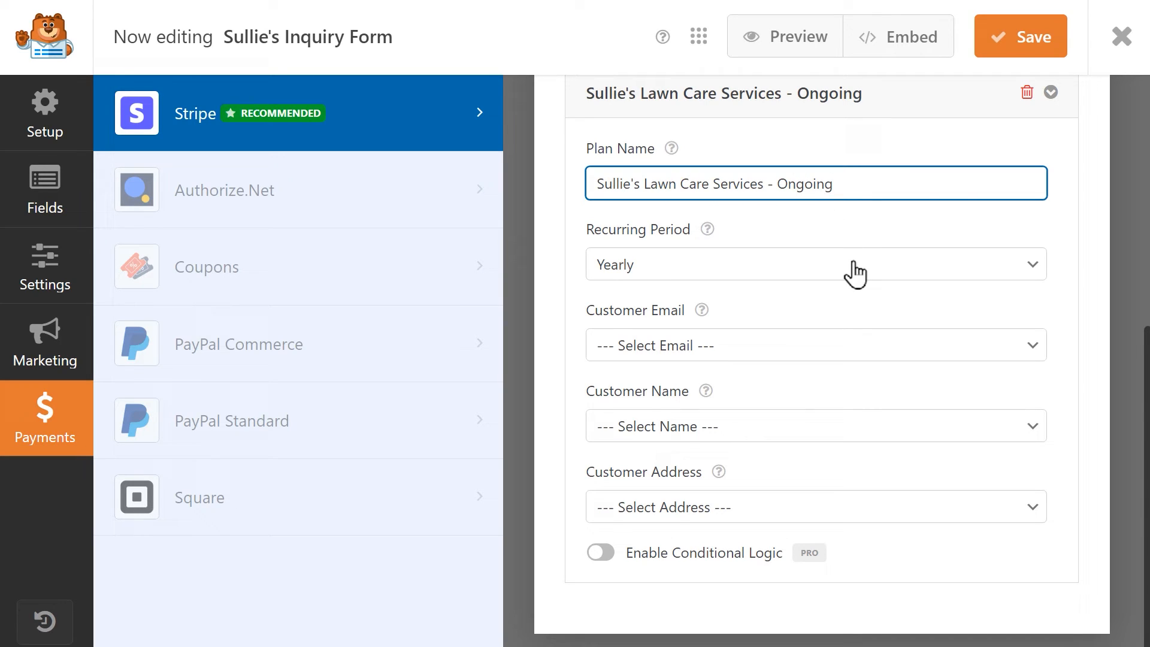
pyautogui.click(814, 264)
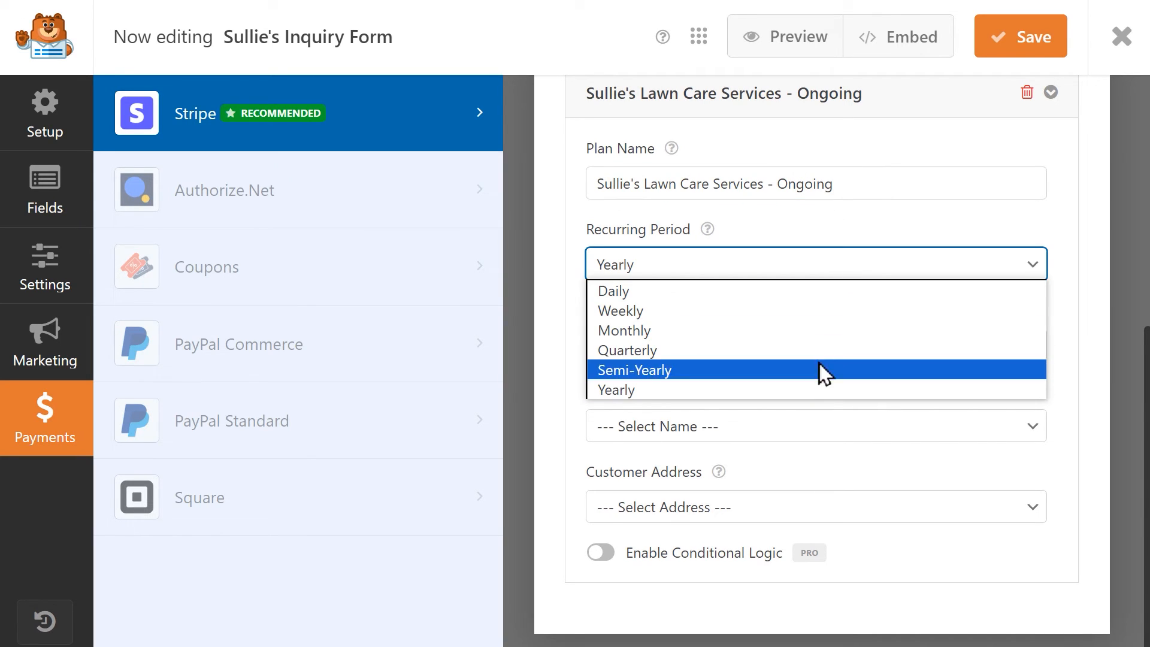
pyautogui.moveTo(810, 329)
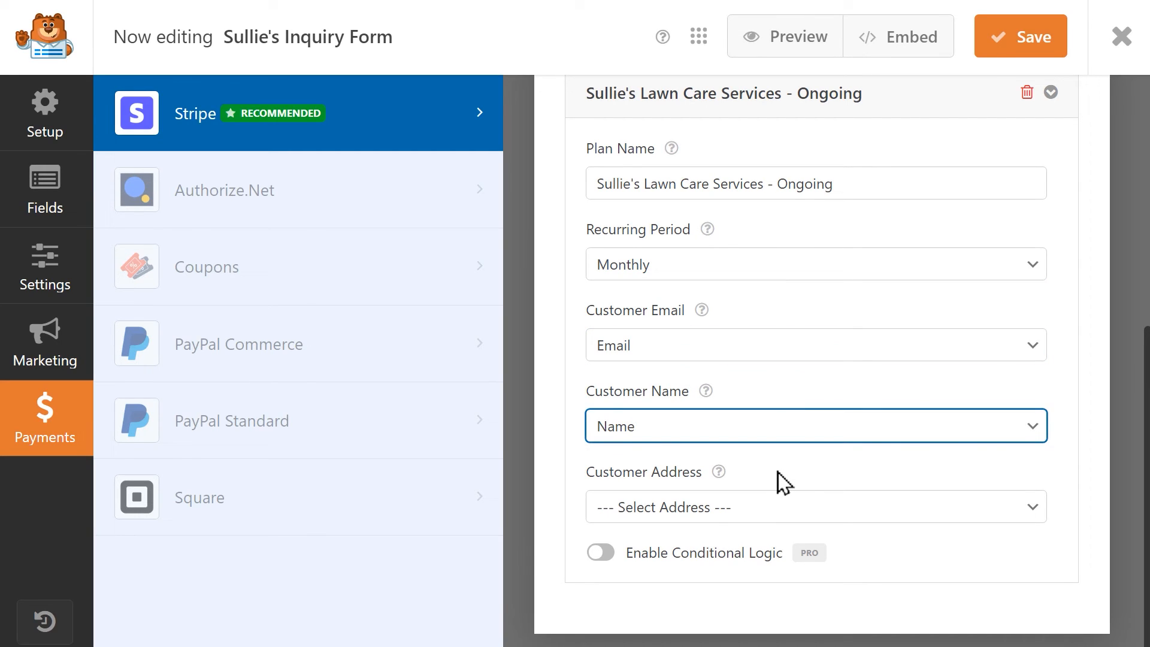
pyautogui.click(297, 112)
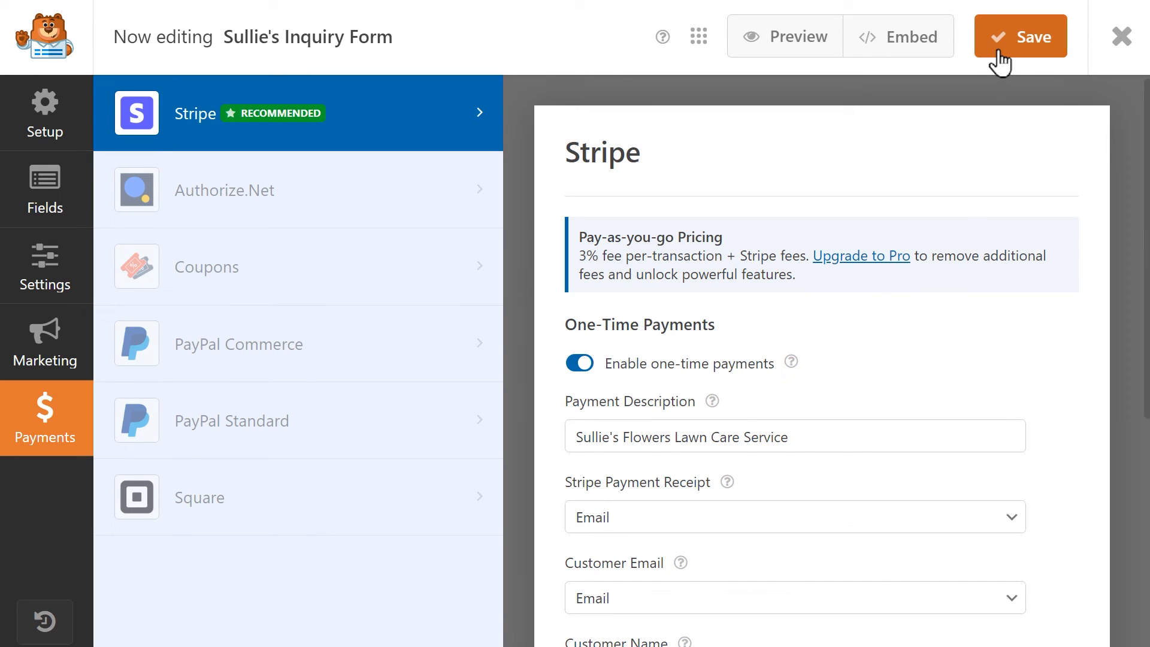
pyautogui.click(1020, 36)
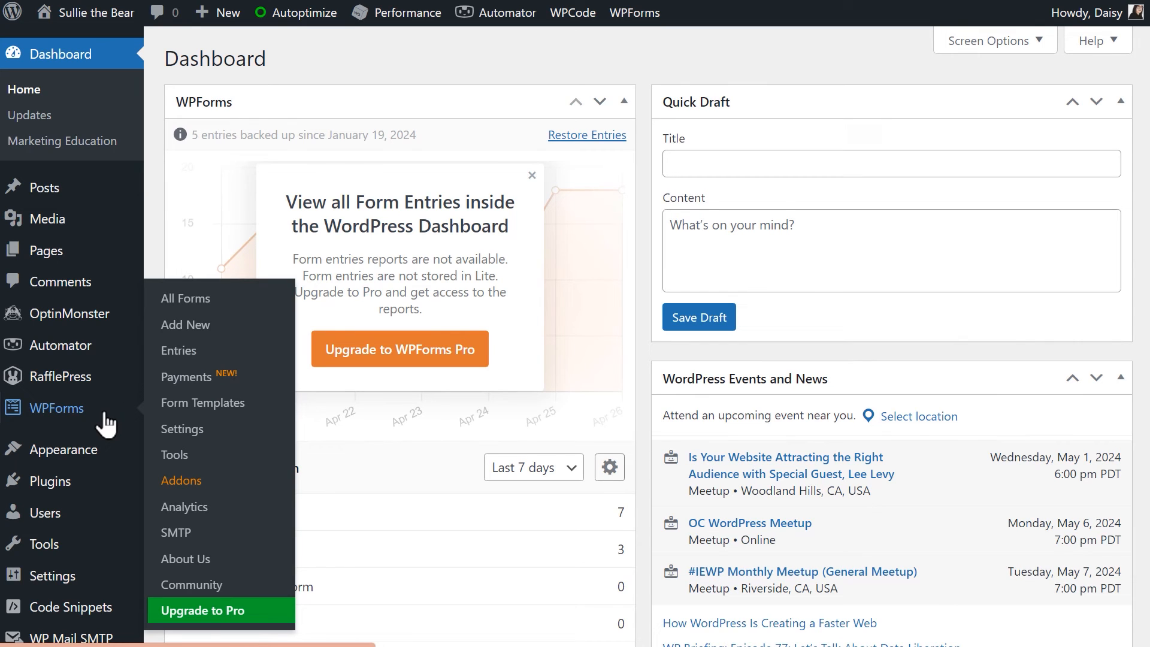
pyautogui.moveTo(219, 387)
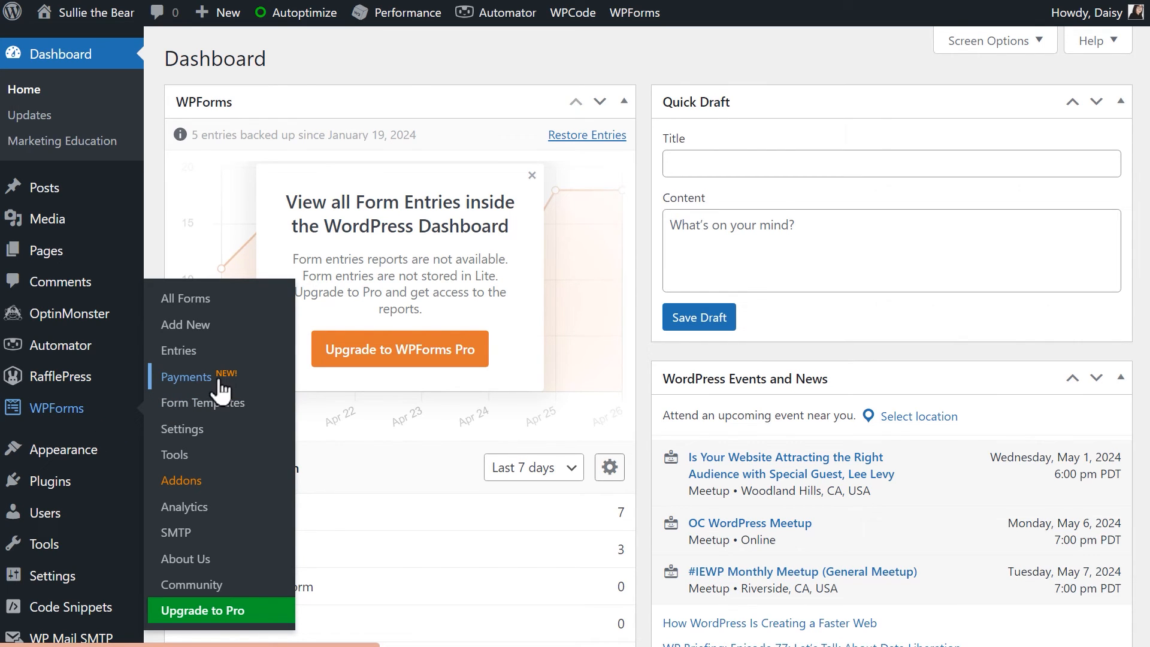
# - Review the WPForms Payments overview, then turn off Test Data to show live payments
pyautogui.click(188, 376)
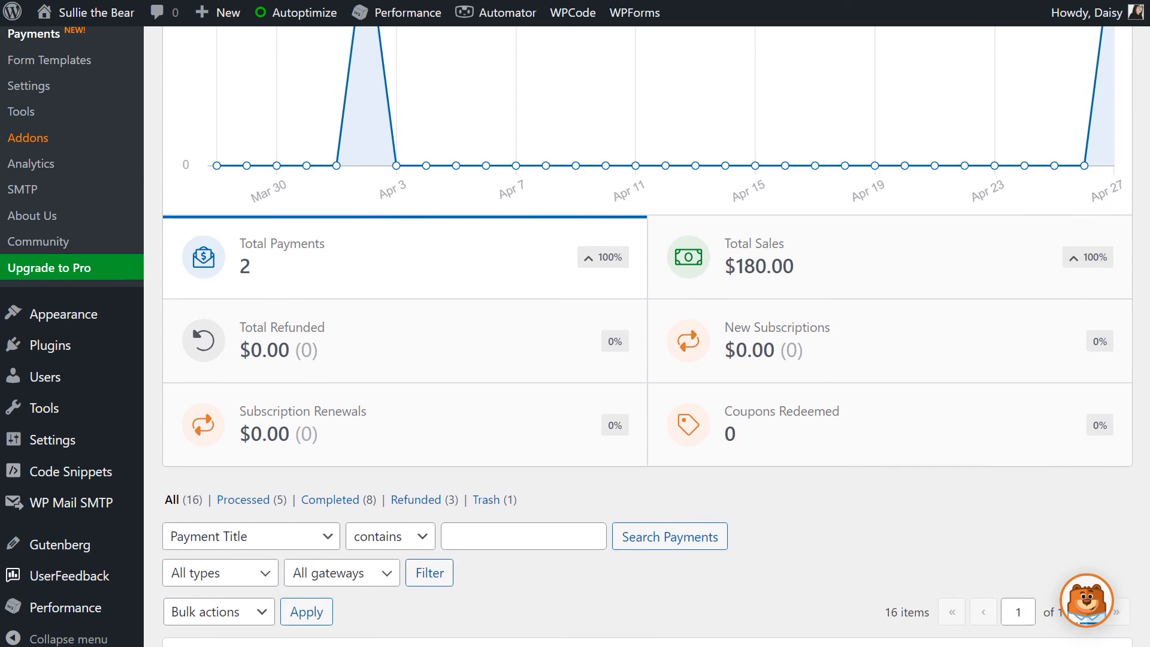
pyautogui.scroll(-3)
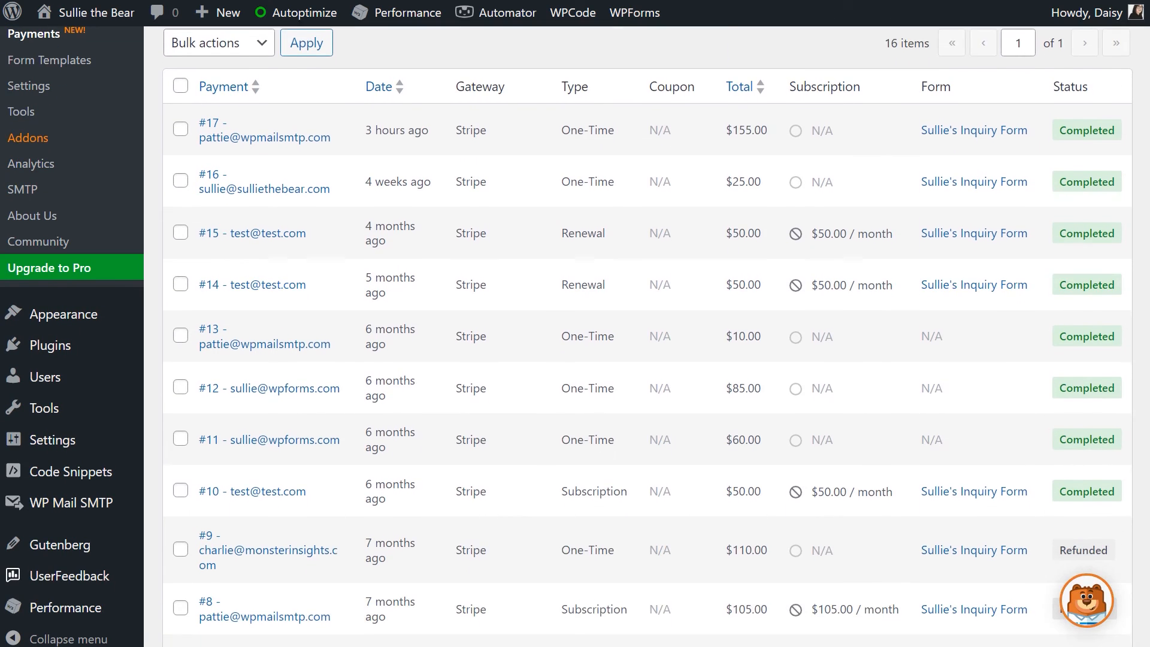
pyautogui.scroll(-3)
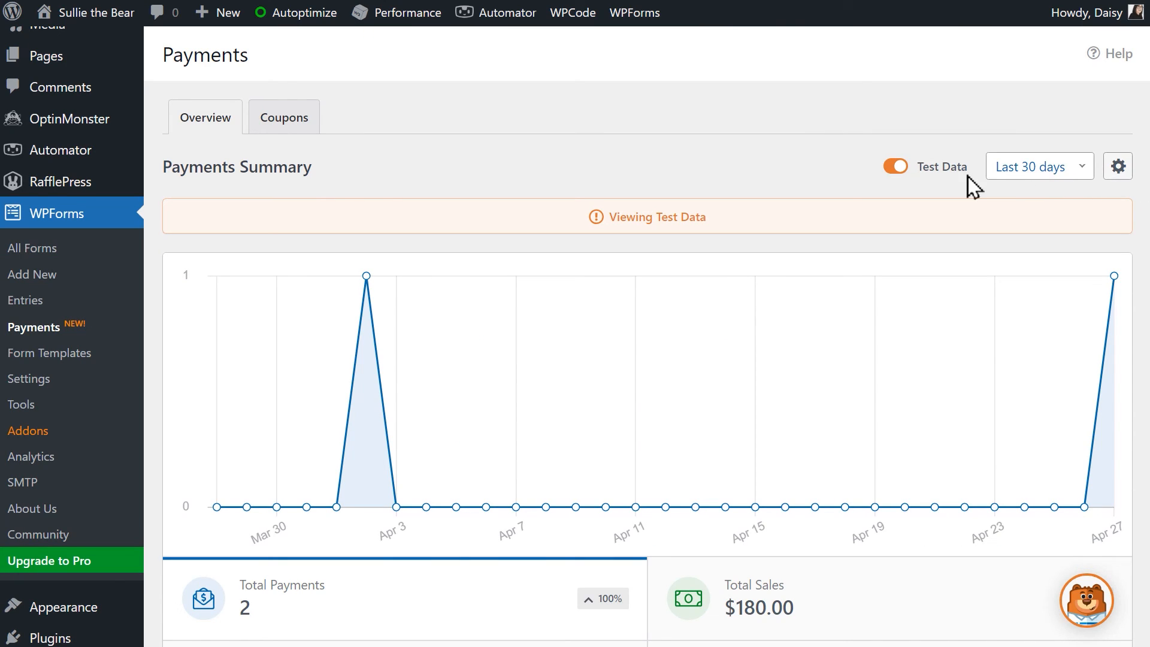
pyautogui.click(893, 165)
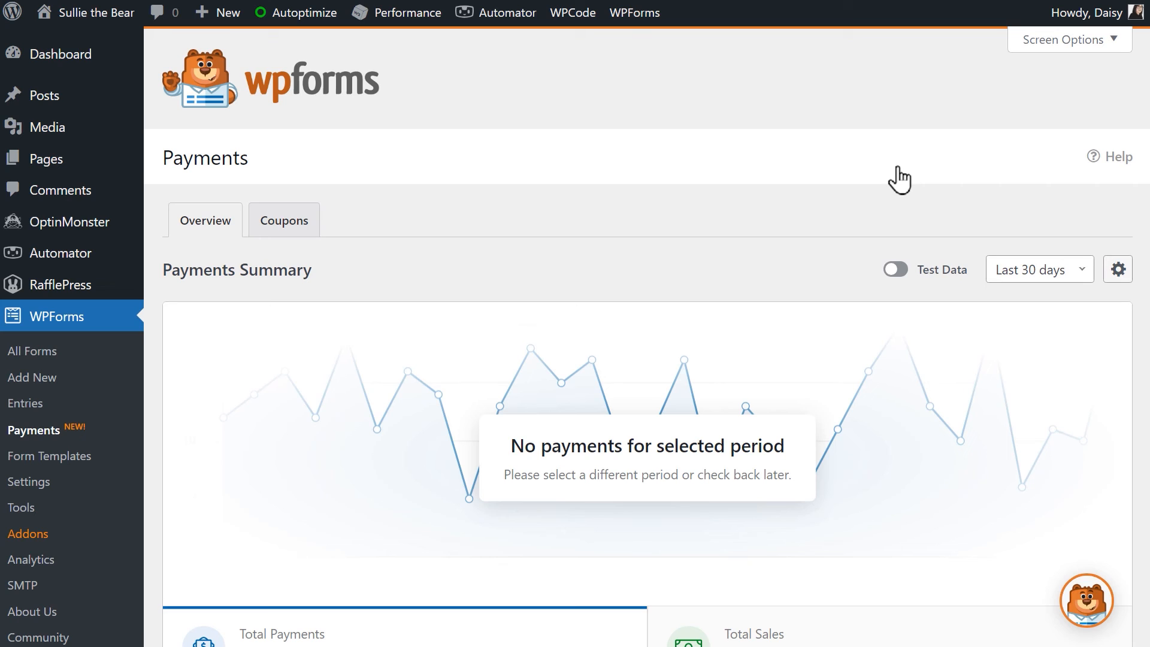
pyautogui.scroll(-3)
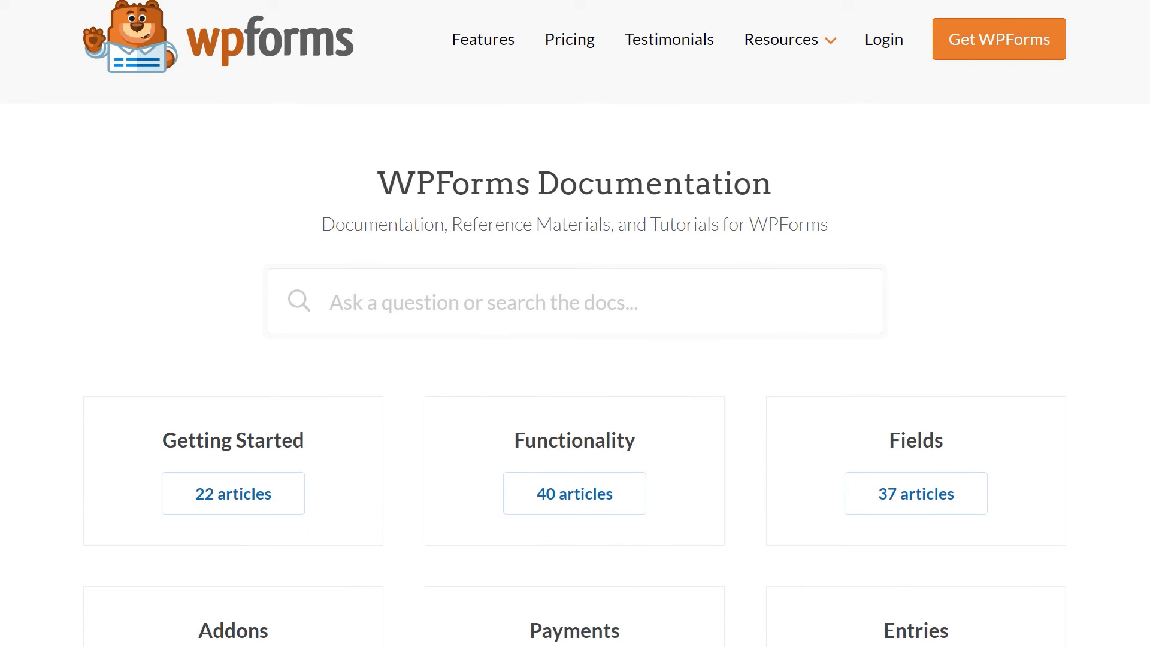
# - Browse the WPForms documentation and open the Submit a Support Ticket form
pyautogui.scroll(-3)
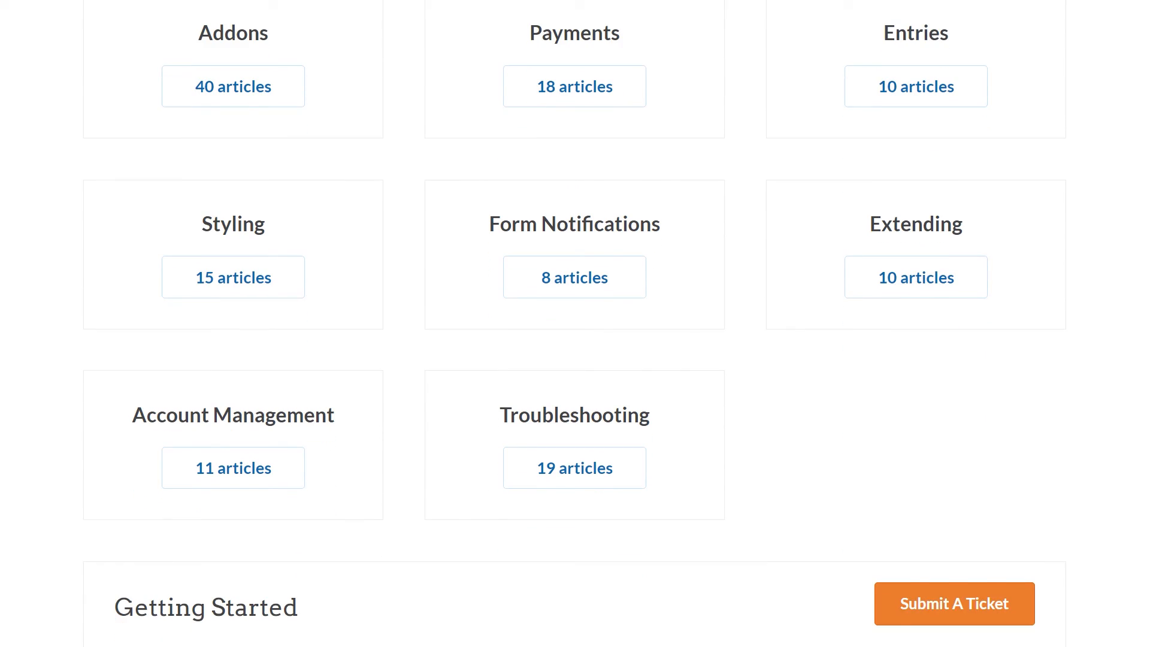
pyautogui.scroll(-3)
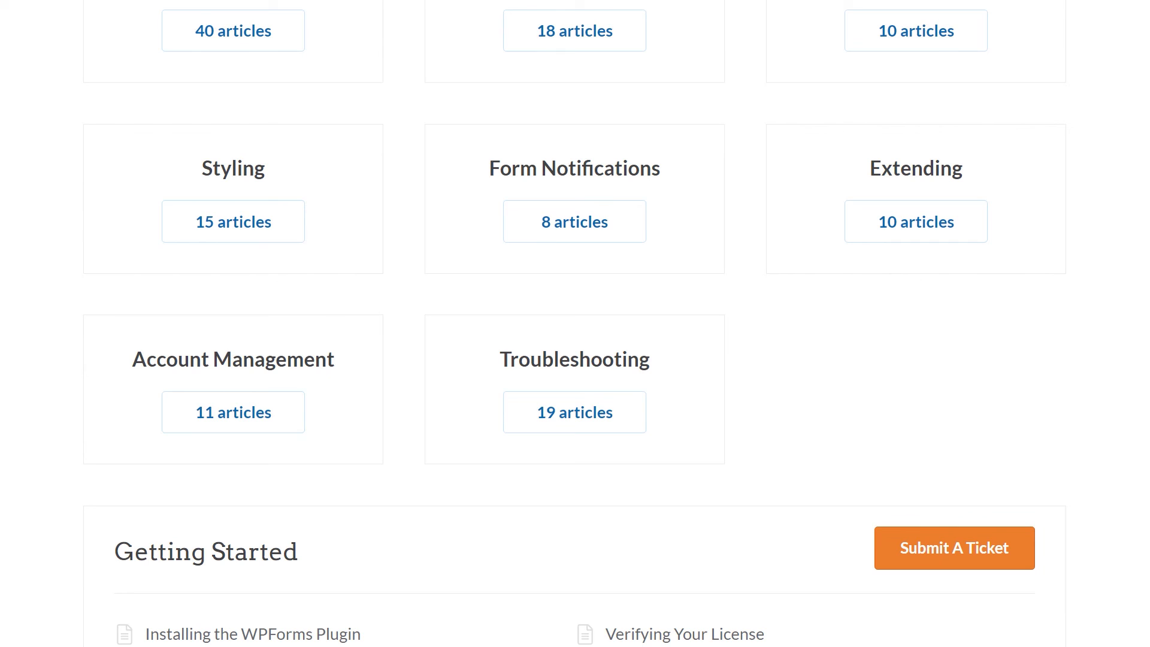
pyautogui.scroll(3)
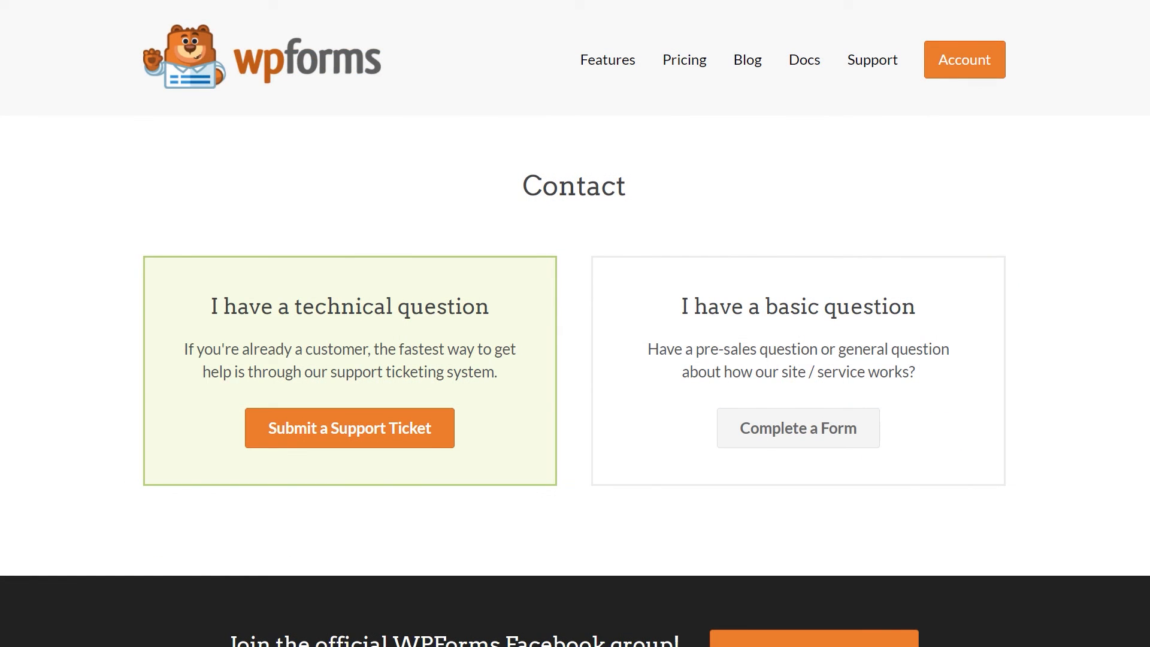
pyautogui.click(349, 427)
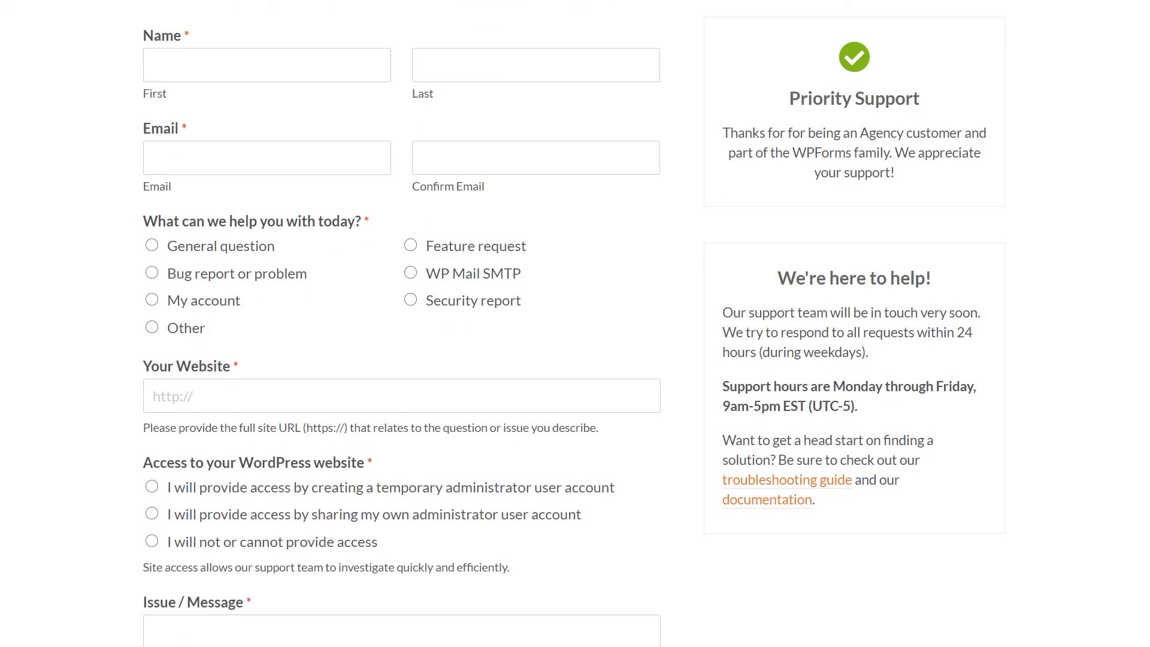